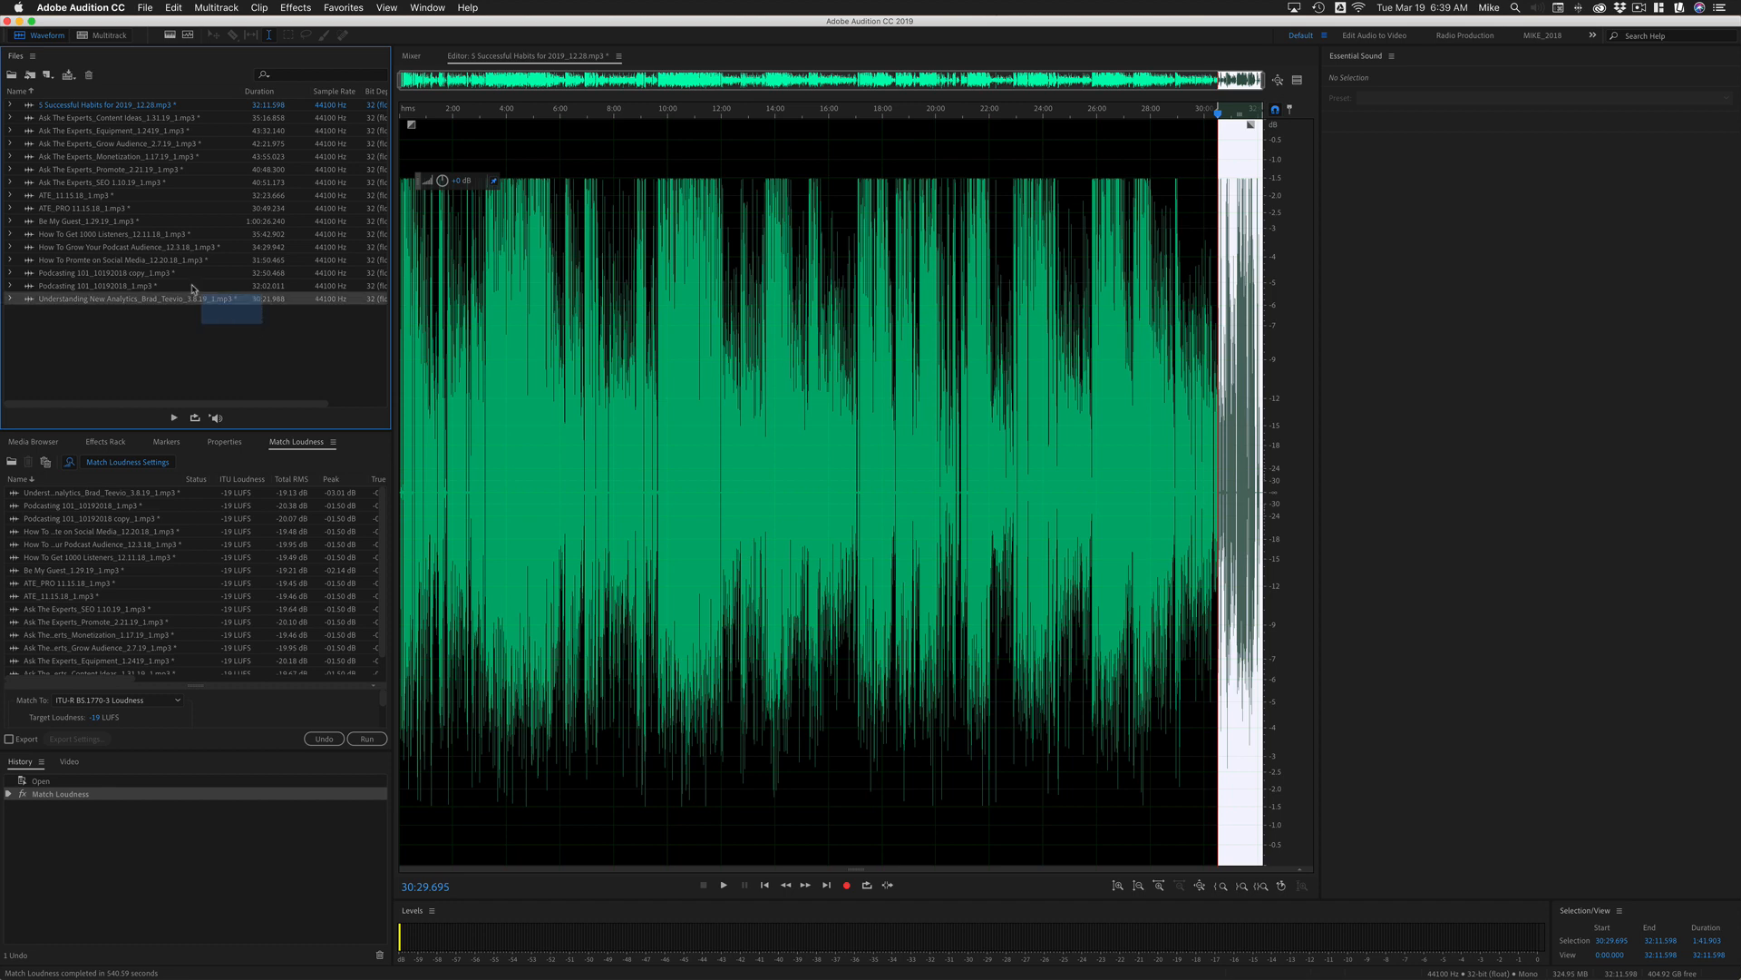
- Select the podcast files in the Files panel for dragging into Match Loudness
{"action": "left_click", "coordinate": [105, 104]}
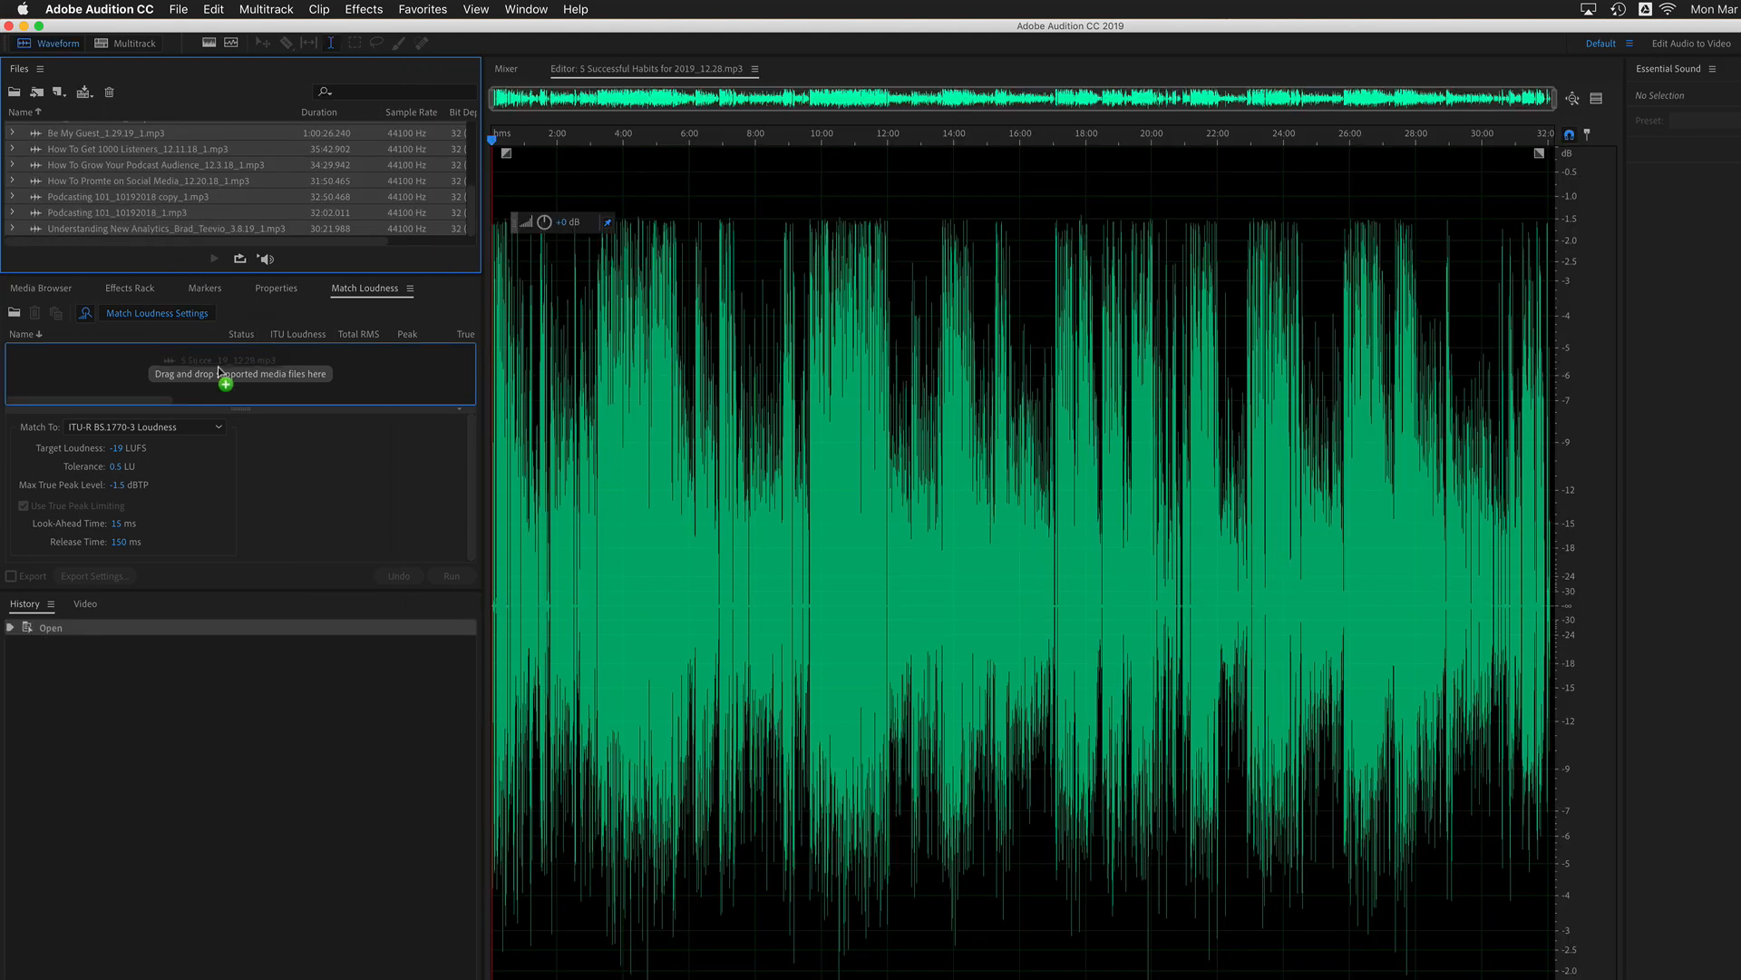
- Add the selected files to Match Loudness, target -19 LUFS, and run the matching
{"action": "left_click", "coordinate": [391, 871]}
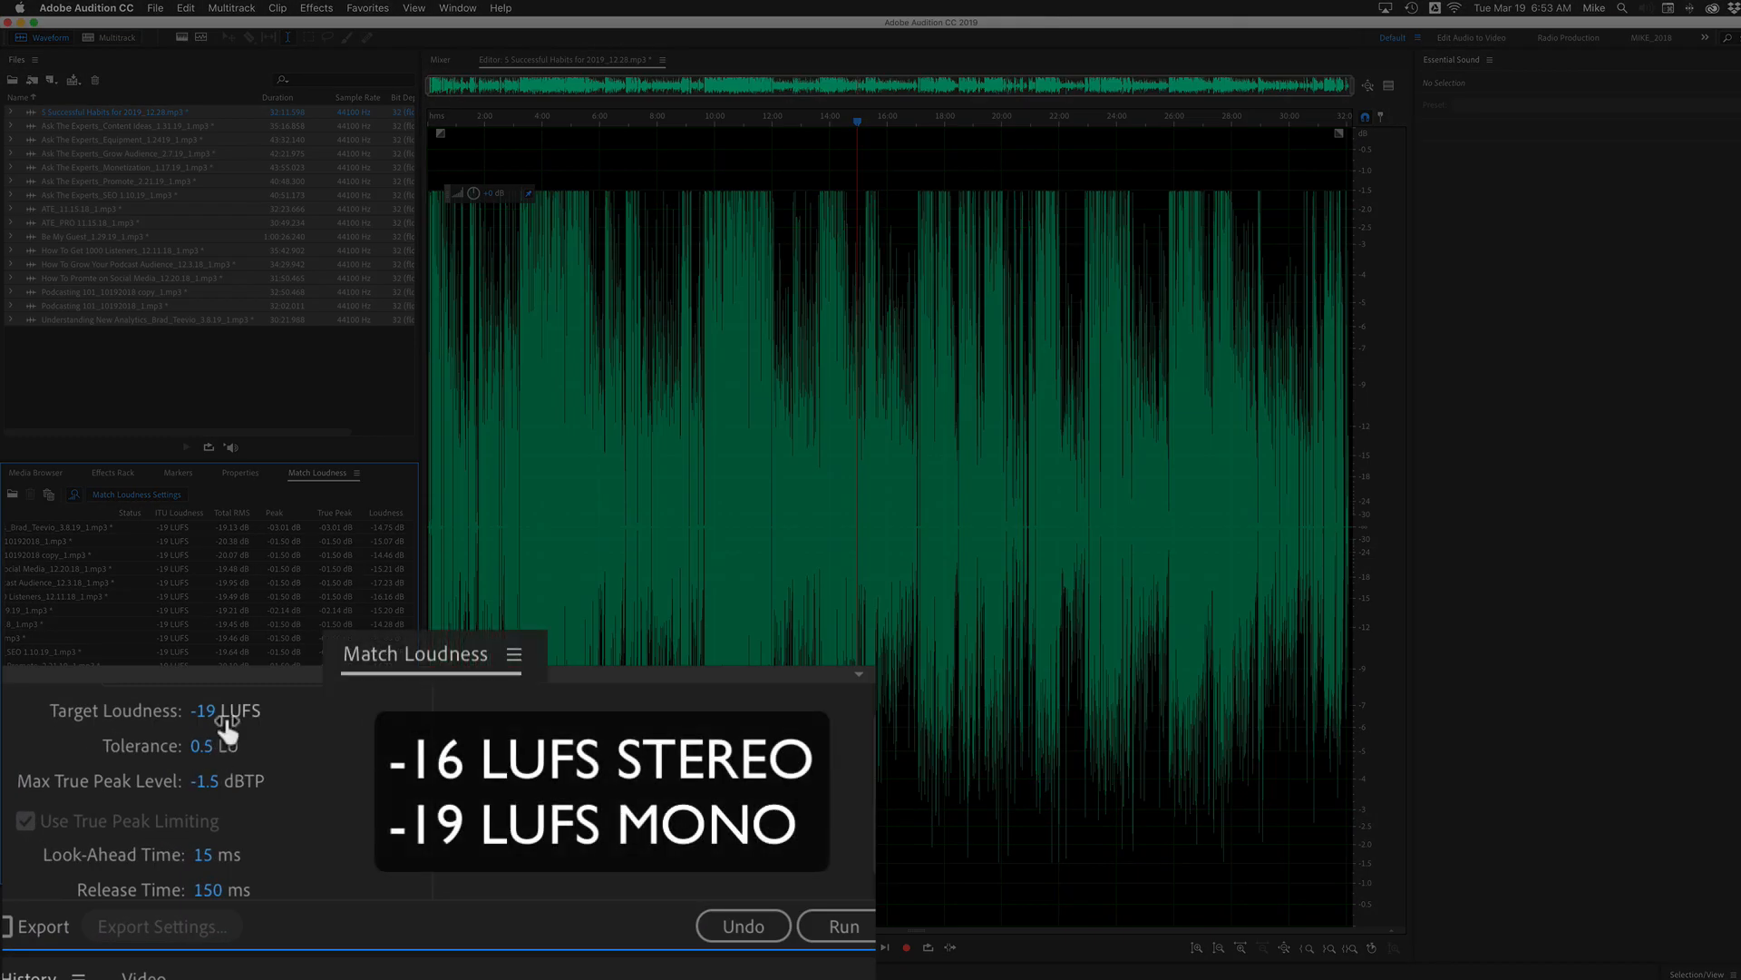
{"action": "left_click", "coordinate": [842, 925]}
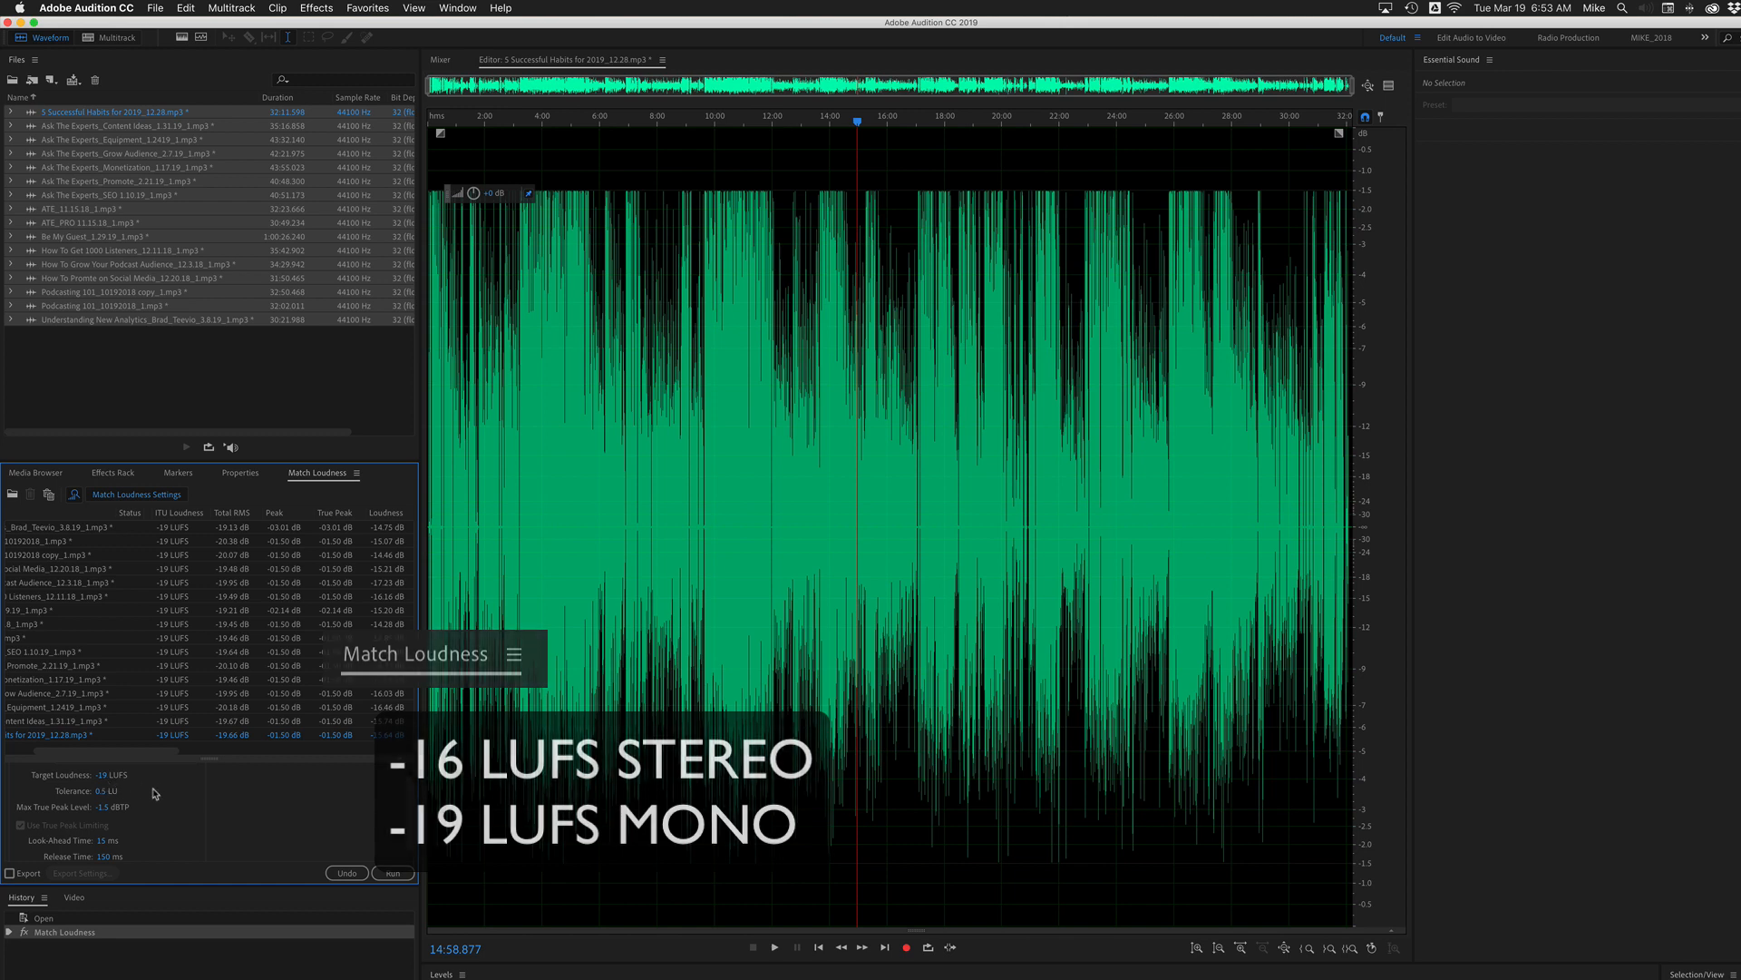
{"action": "mouse_move", "coordinate": [399, 820]}
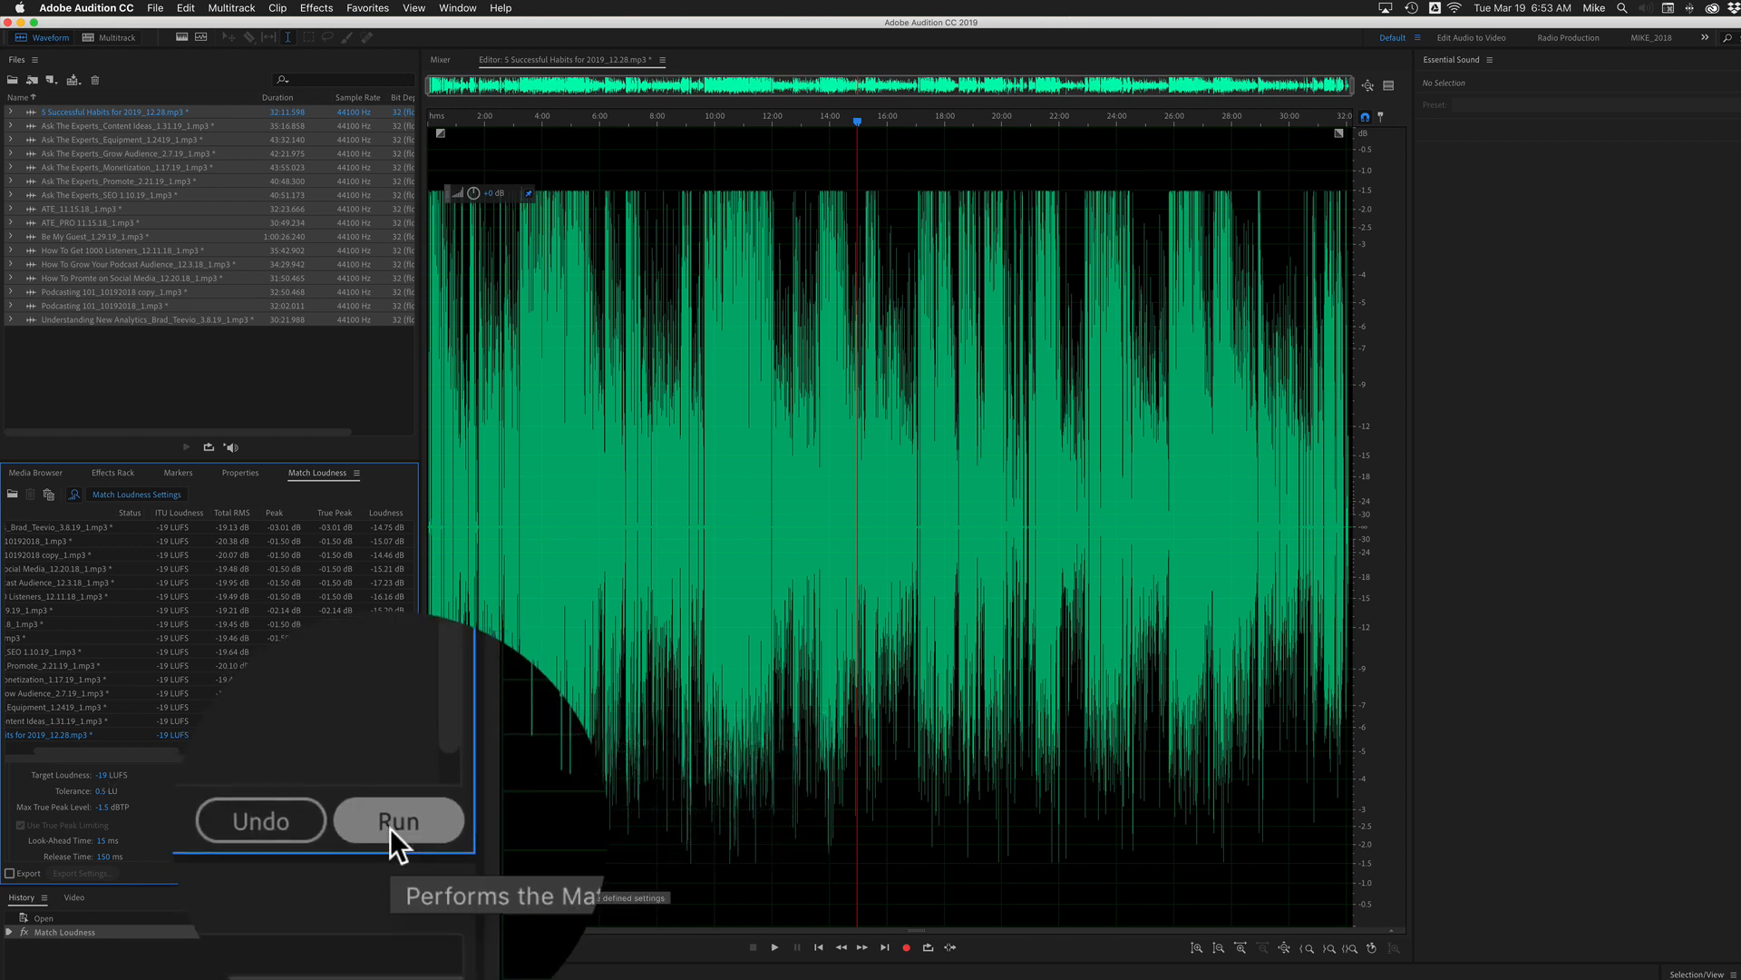
{"action": "left_click", "coordinate": [397, 820]}
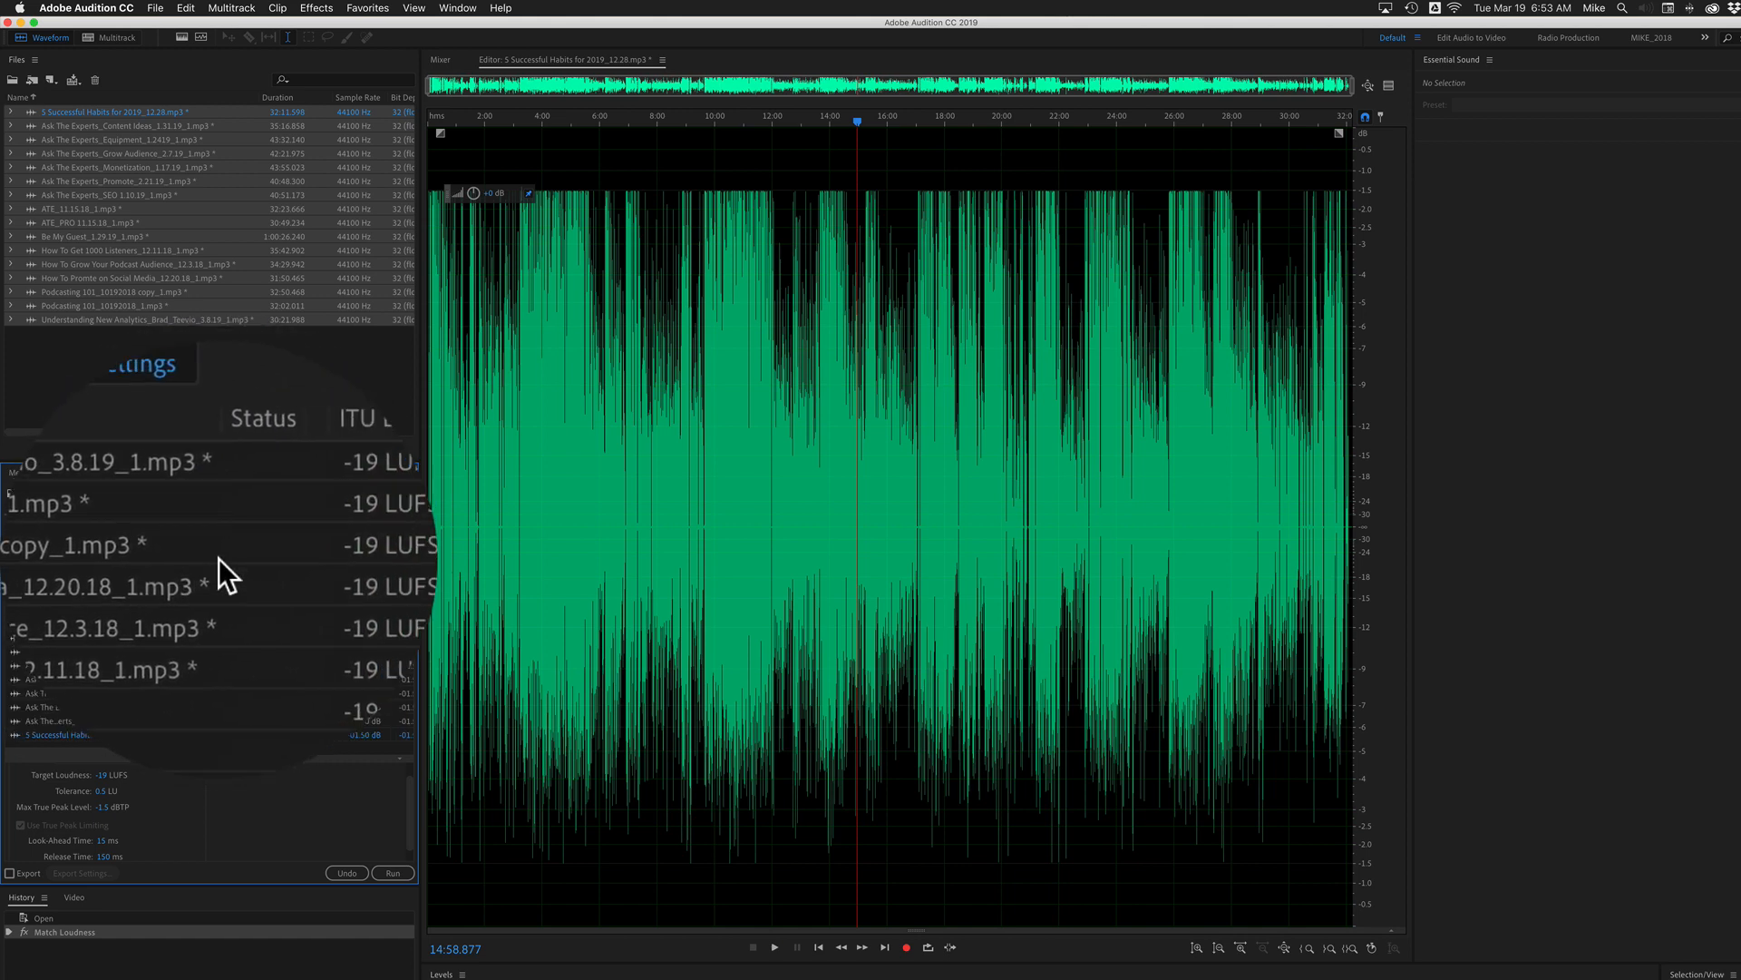
{"action": "left_click", "coordinate": [392, 871]}
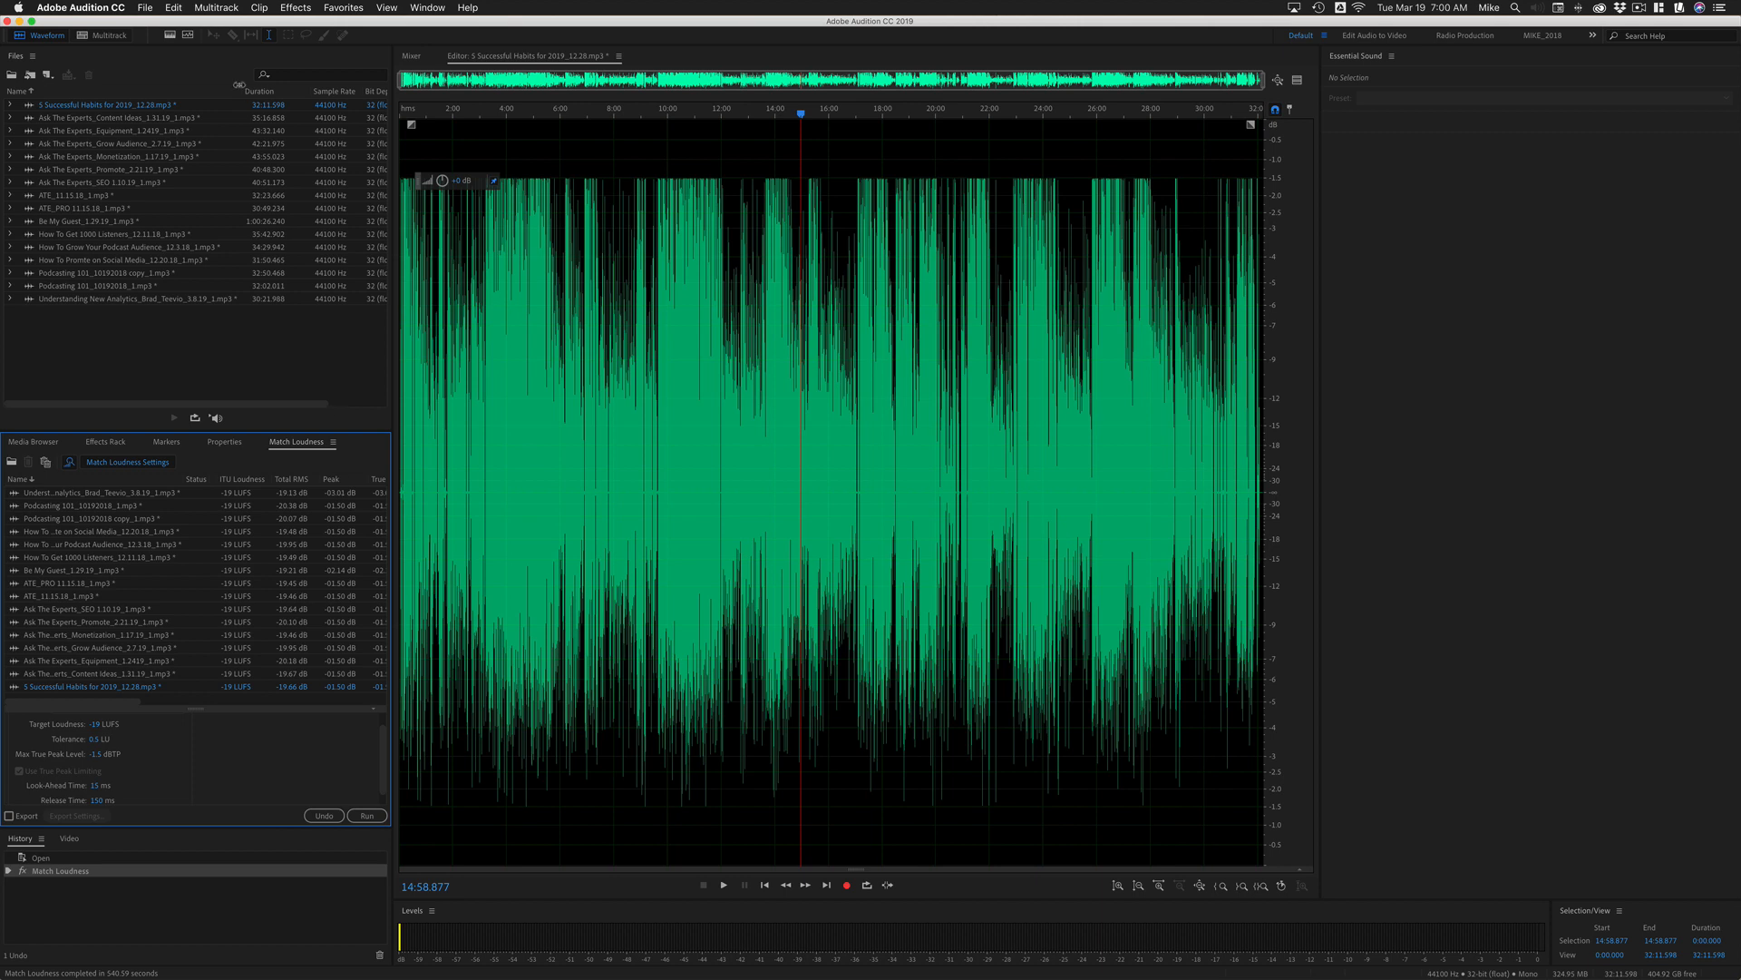
- Save all open audio as a batch process, dismiss the alert, and show the Batch Process list
{"action": "left_click", "coordinate": [143, 9]}
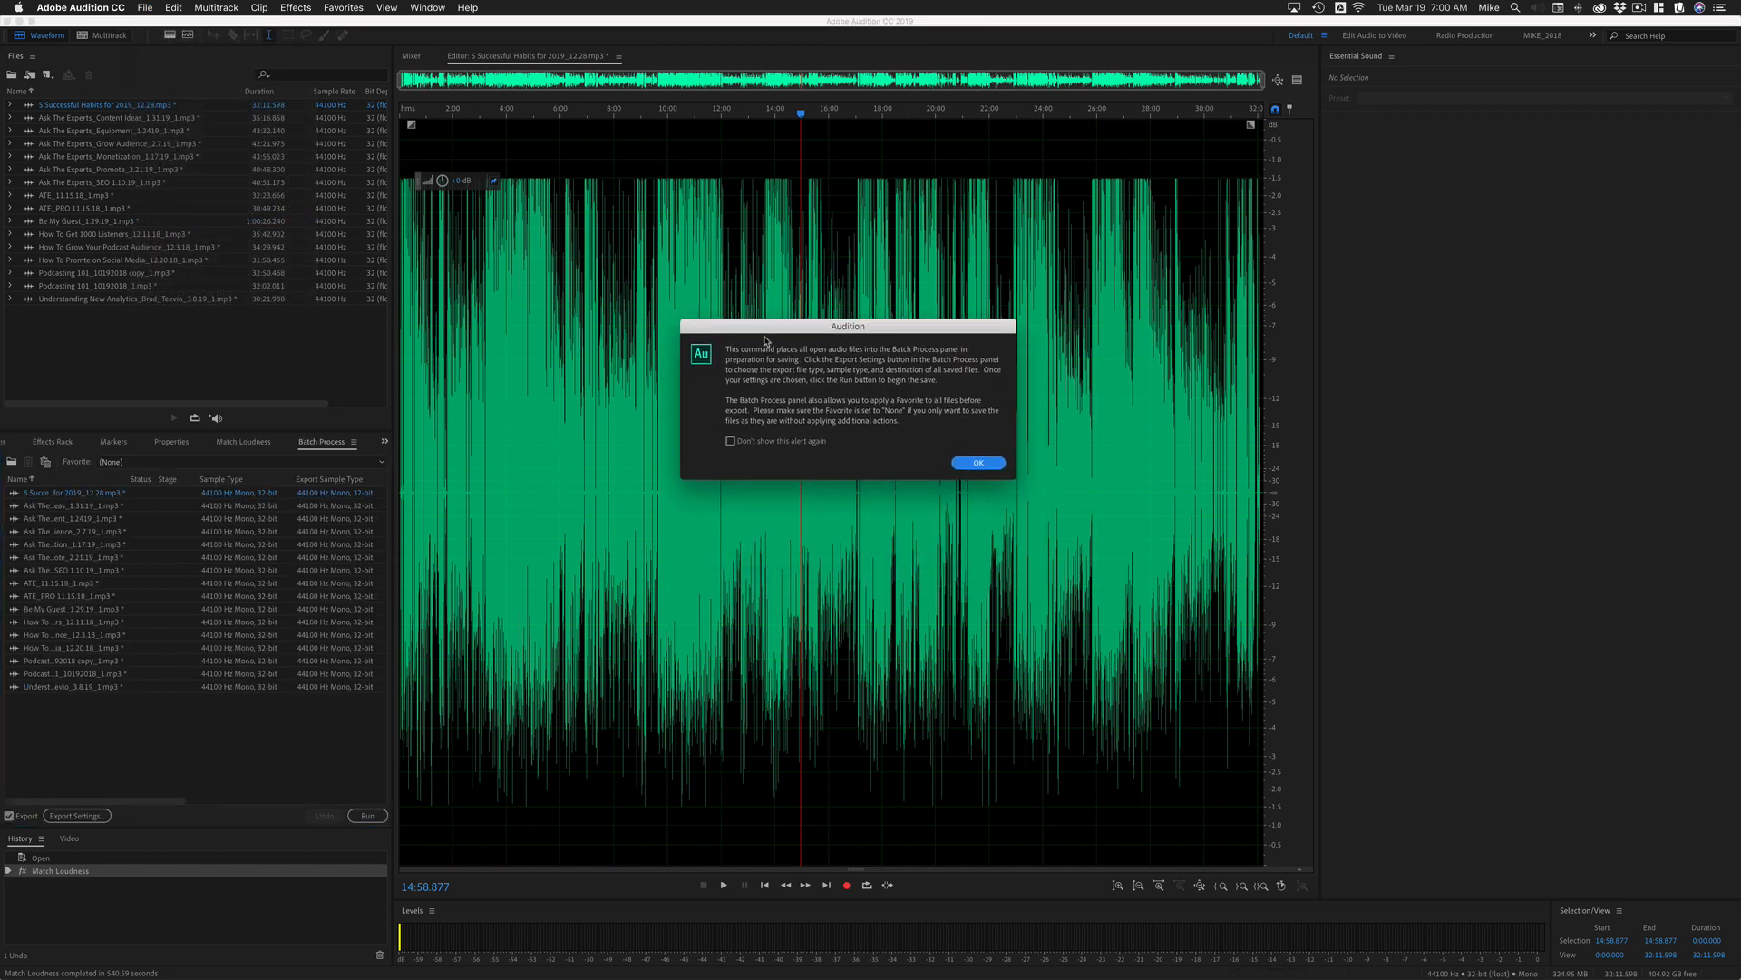
{"action": "left_click", "coordinate": [976, 462]}
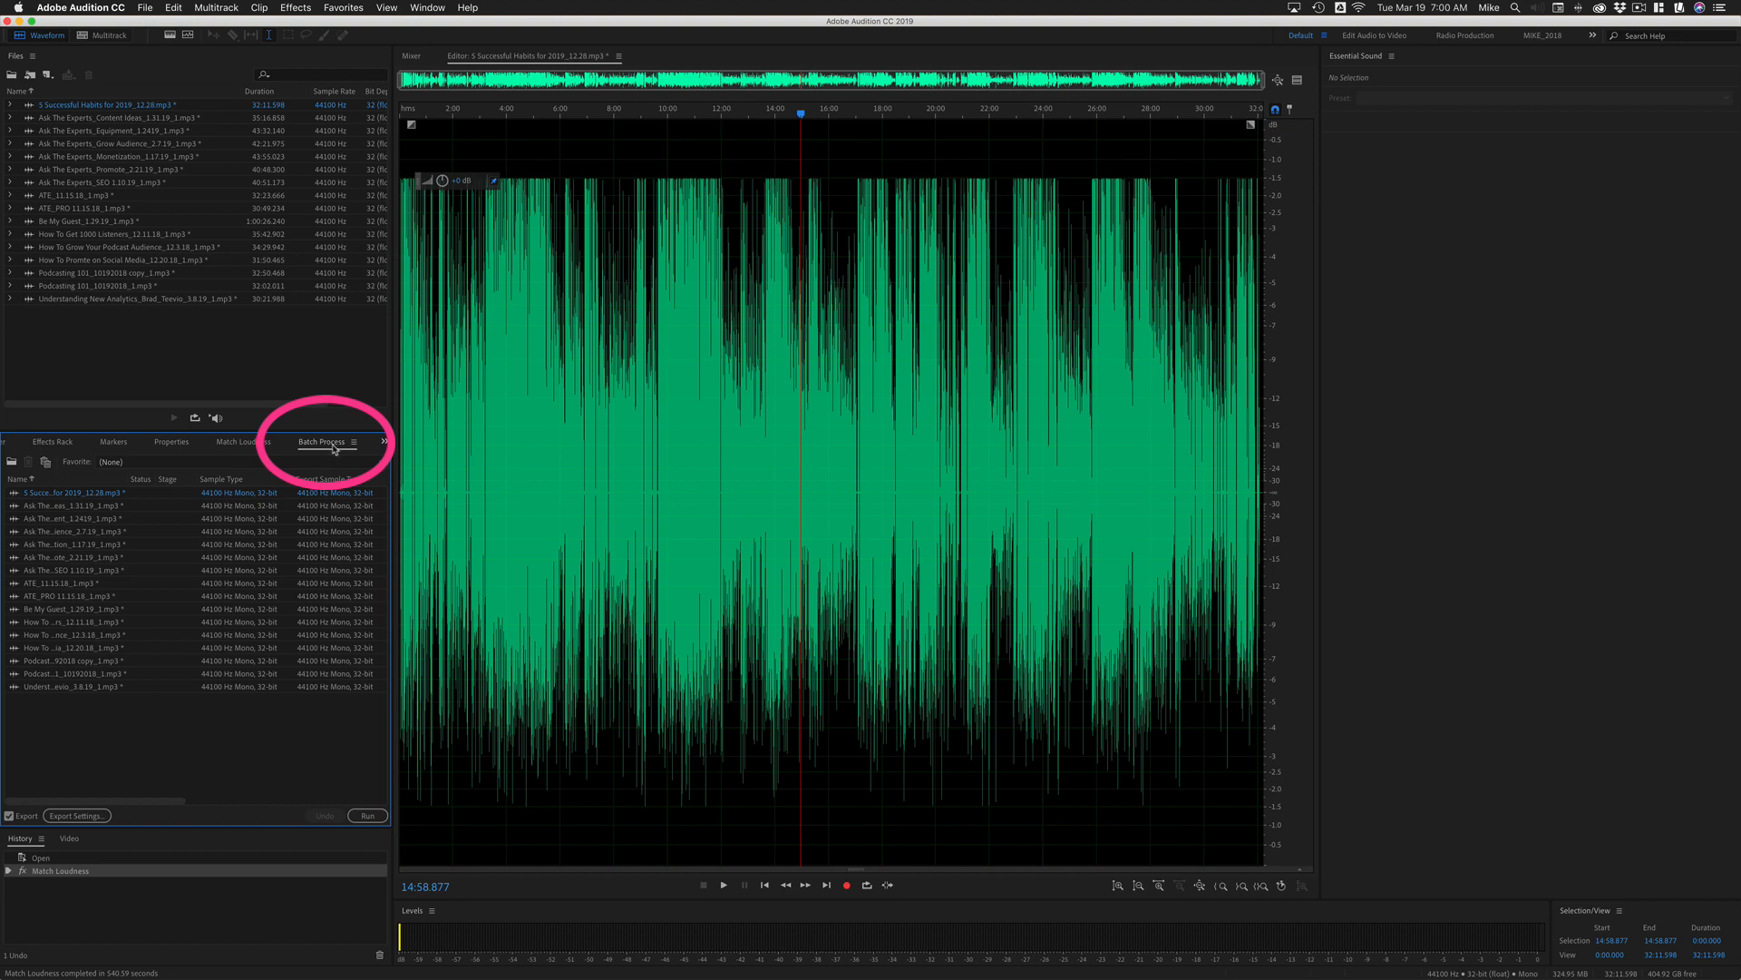
{"action": "left_click", "coordinate": [427, 9]}
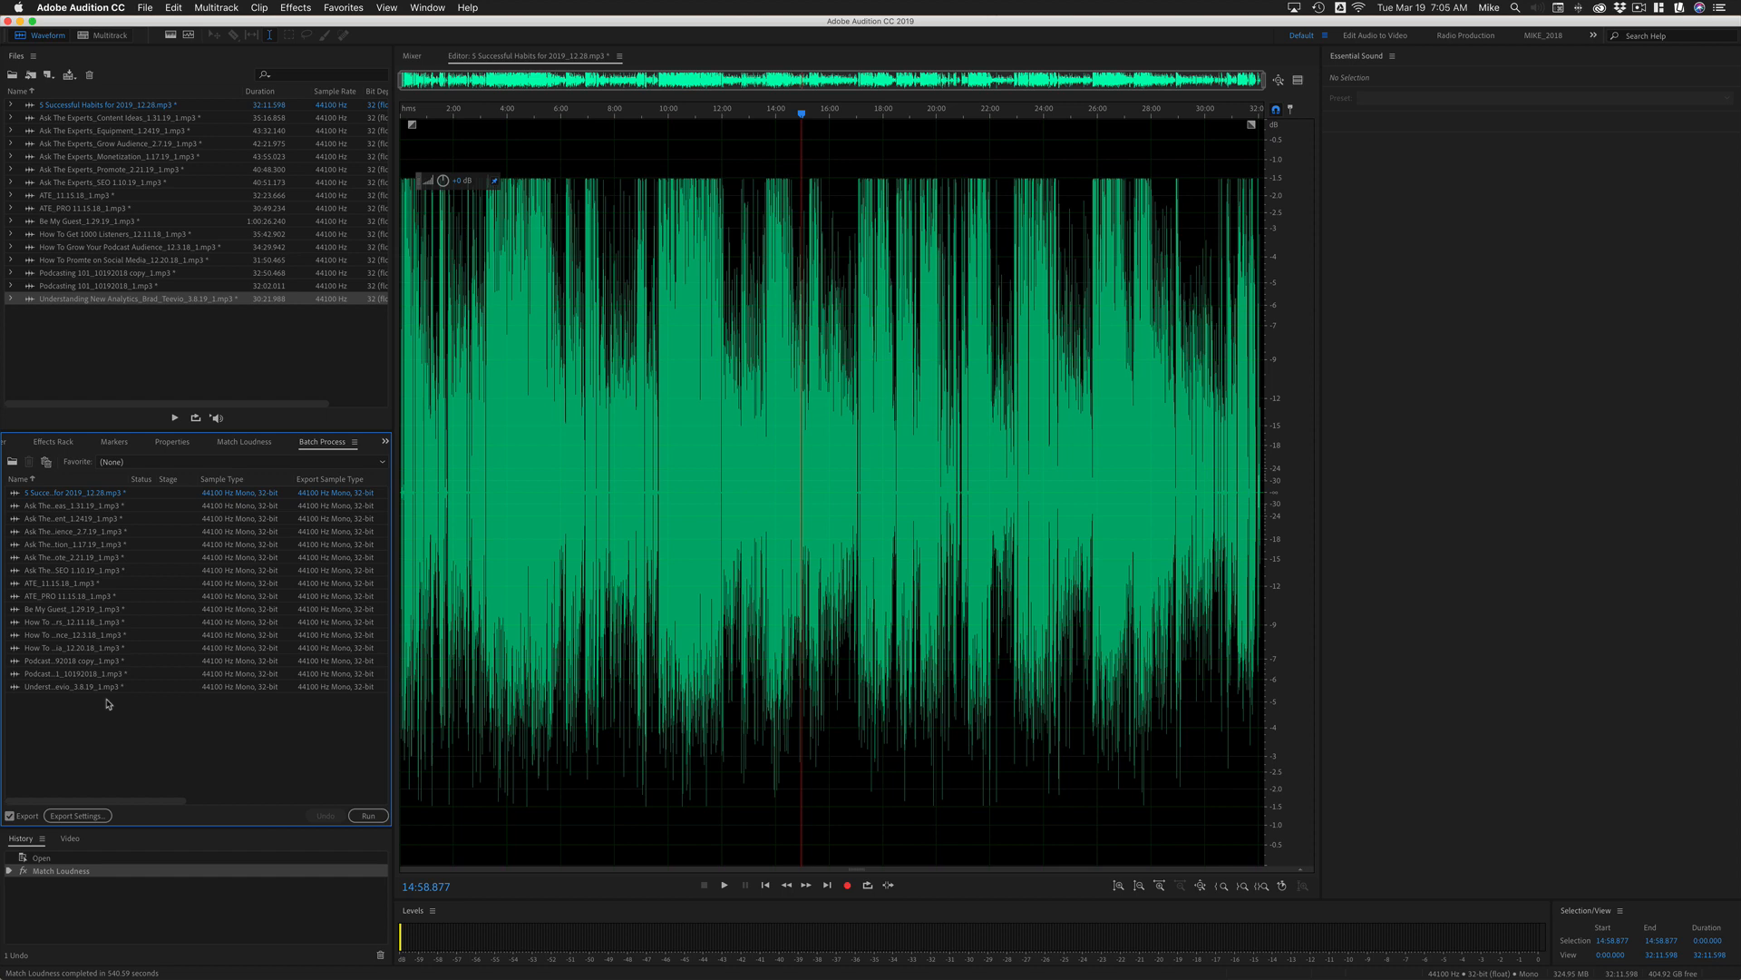
{"action": "mouse_move", "coordinate": [108, 688]}
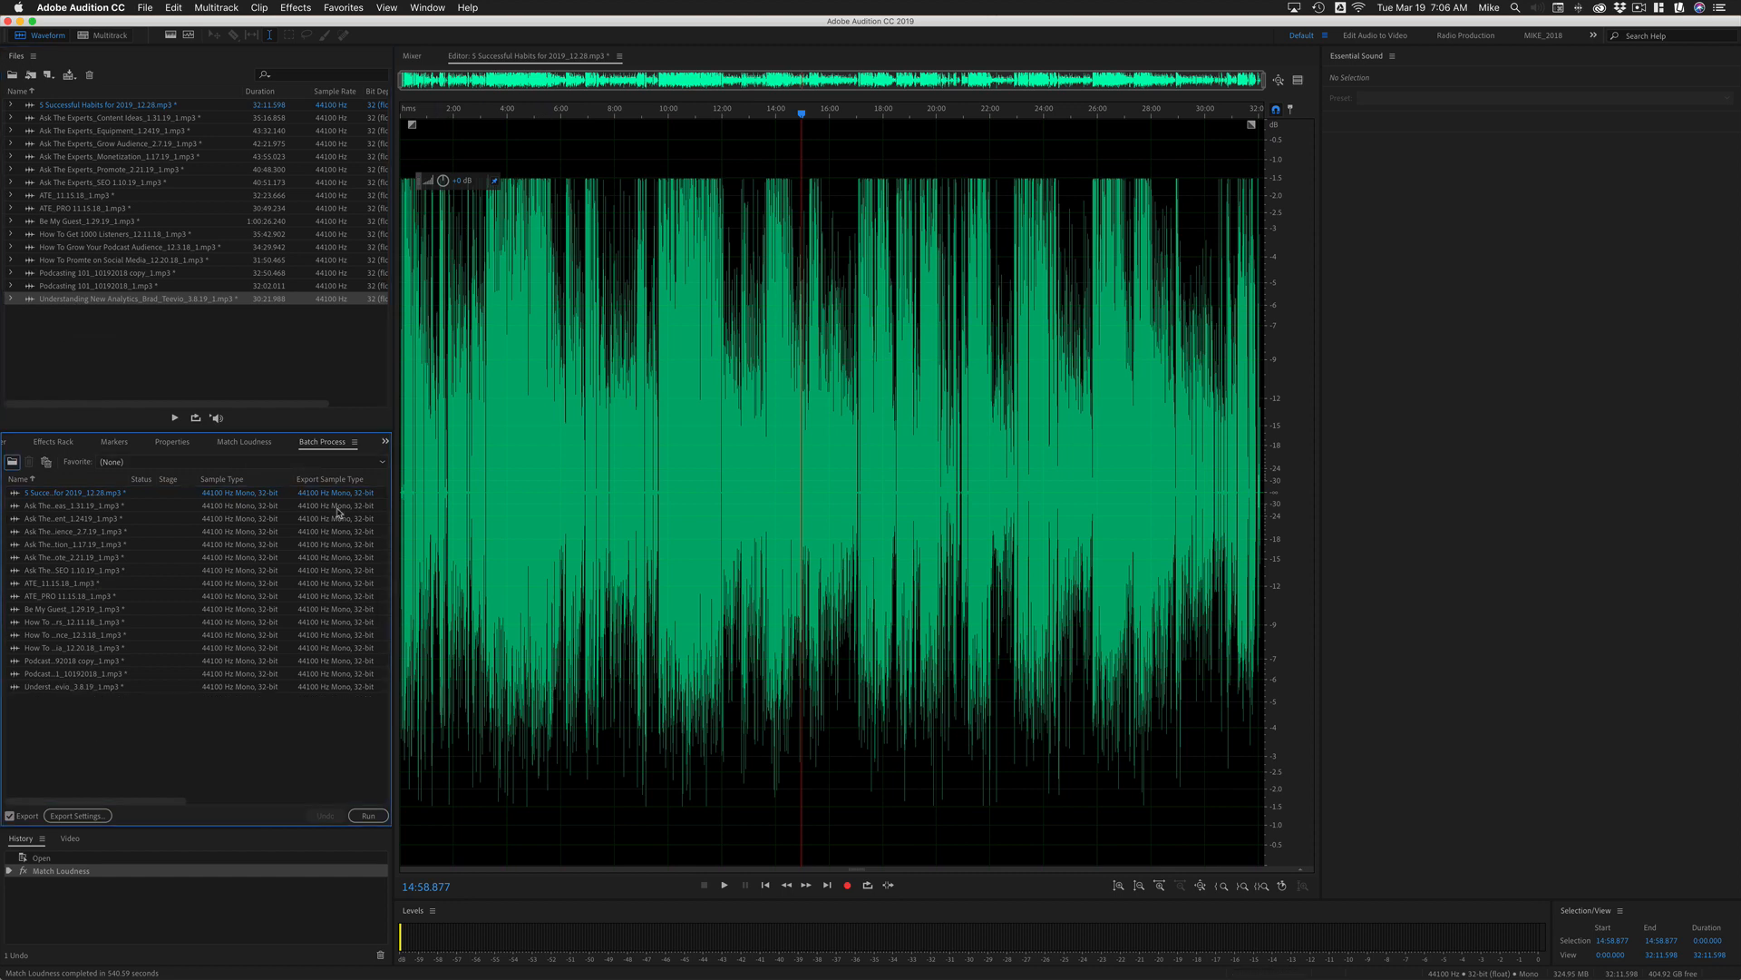
{"action": "left_click", "coordinate": [381, 462]}
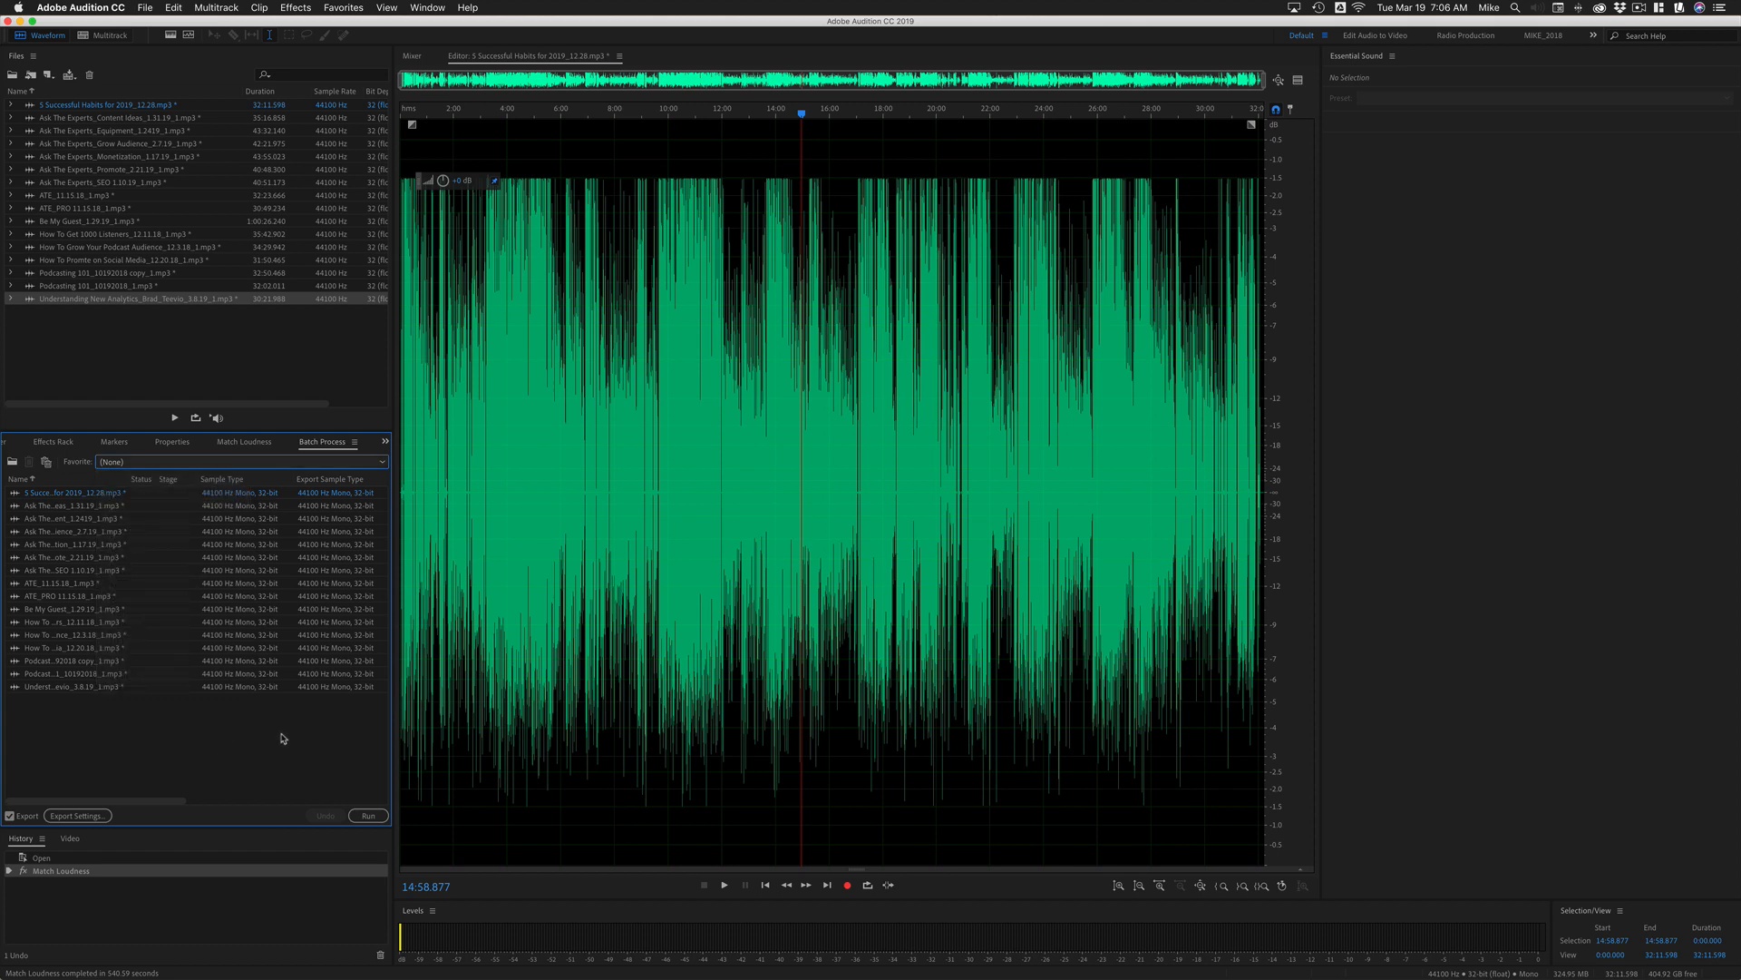
{"action": "mouse_move", "coordinate": [224, 470]}
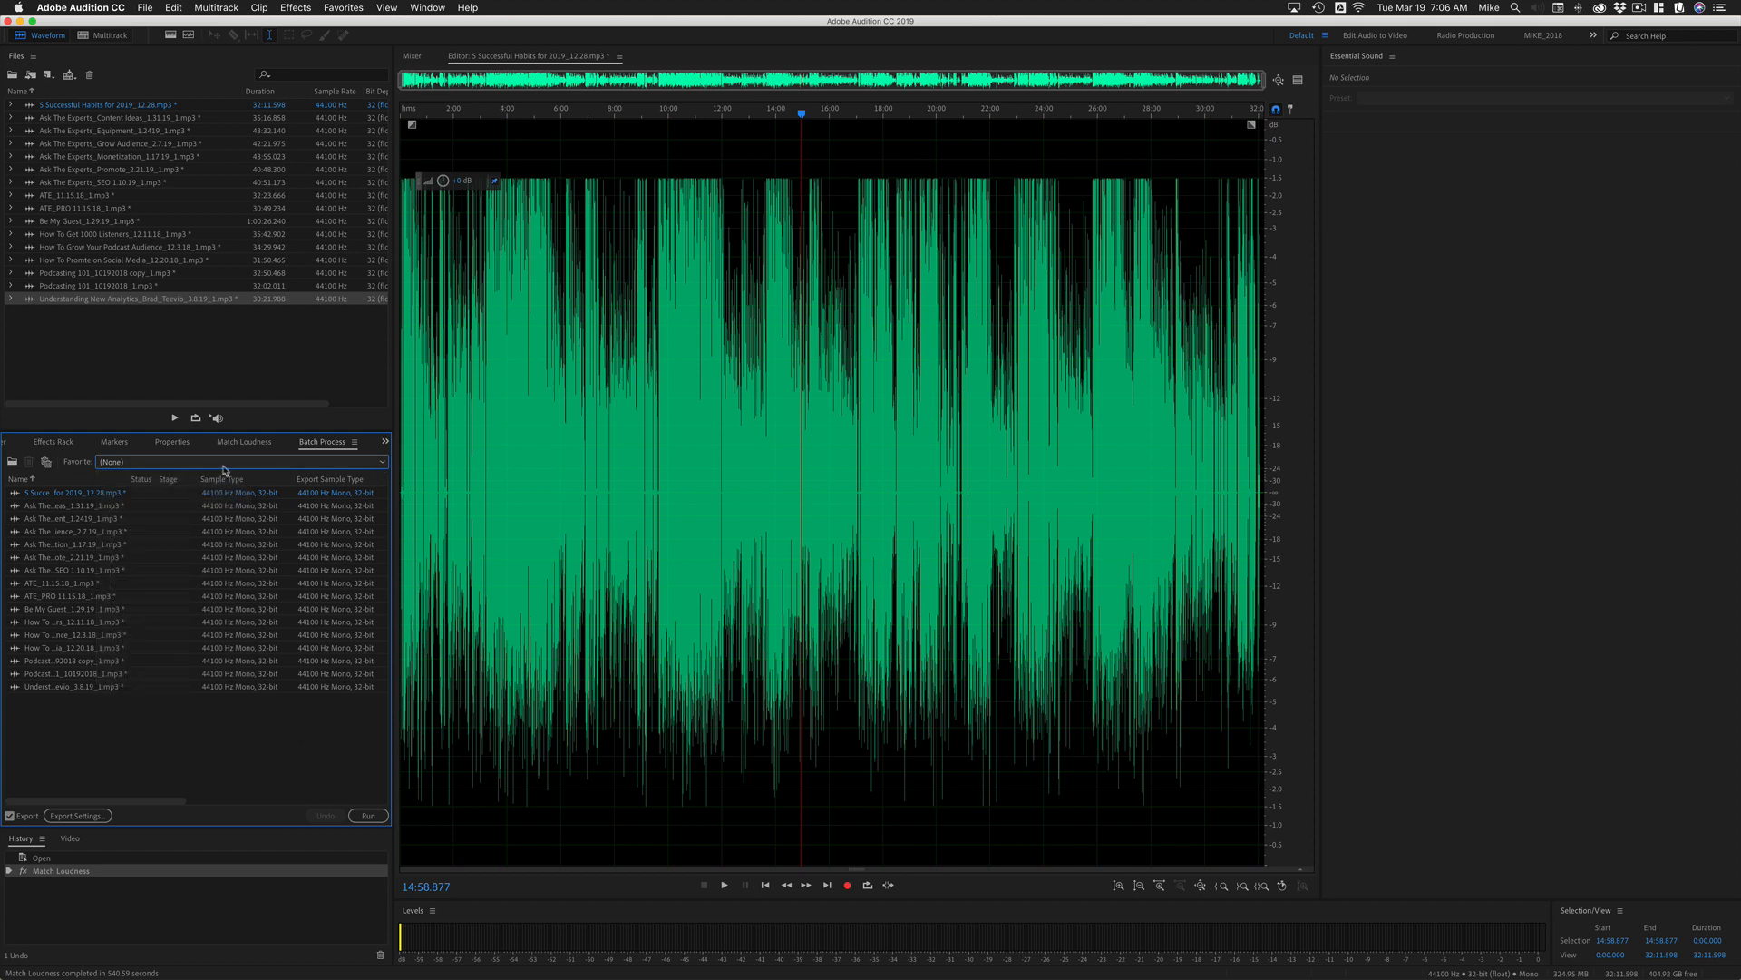
{"action": "left_click", "coordinate": [75, 505]}
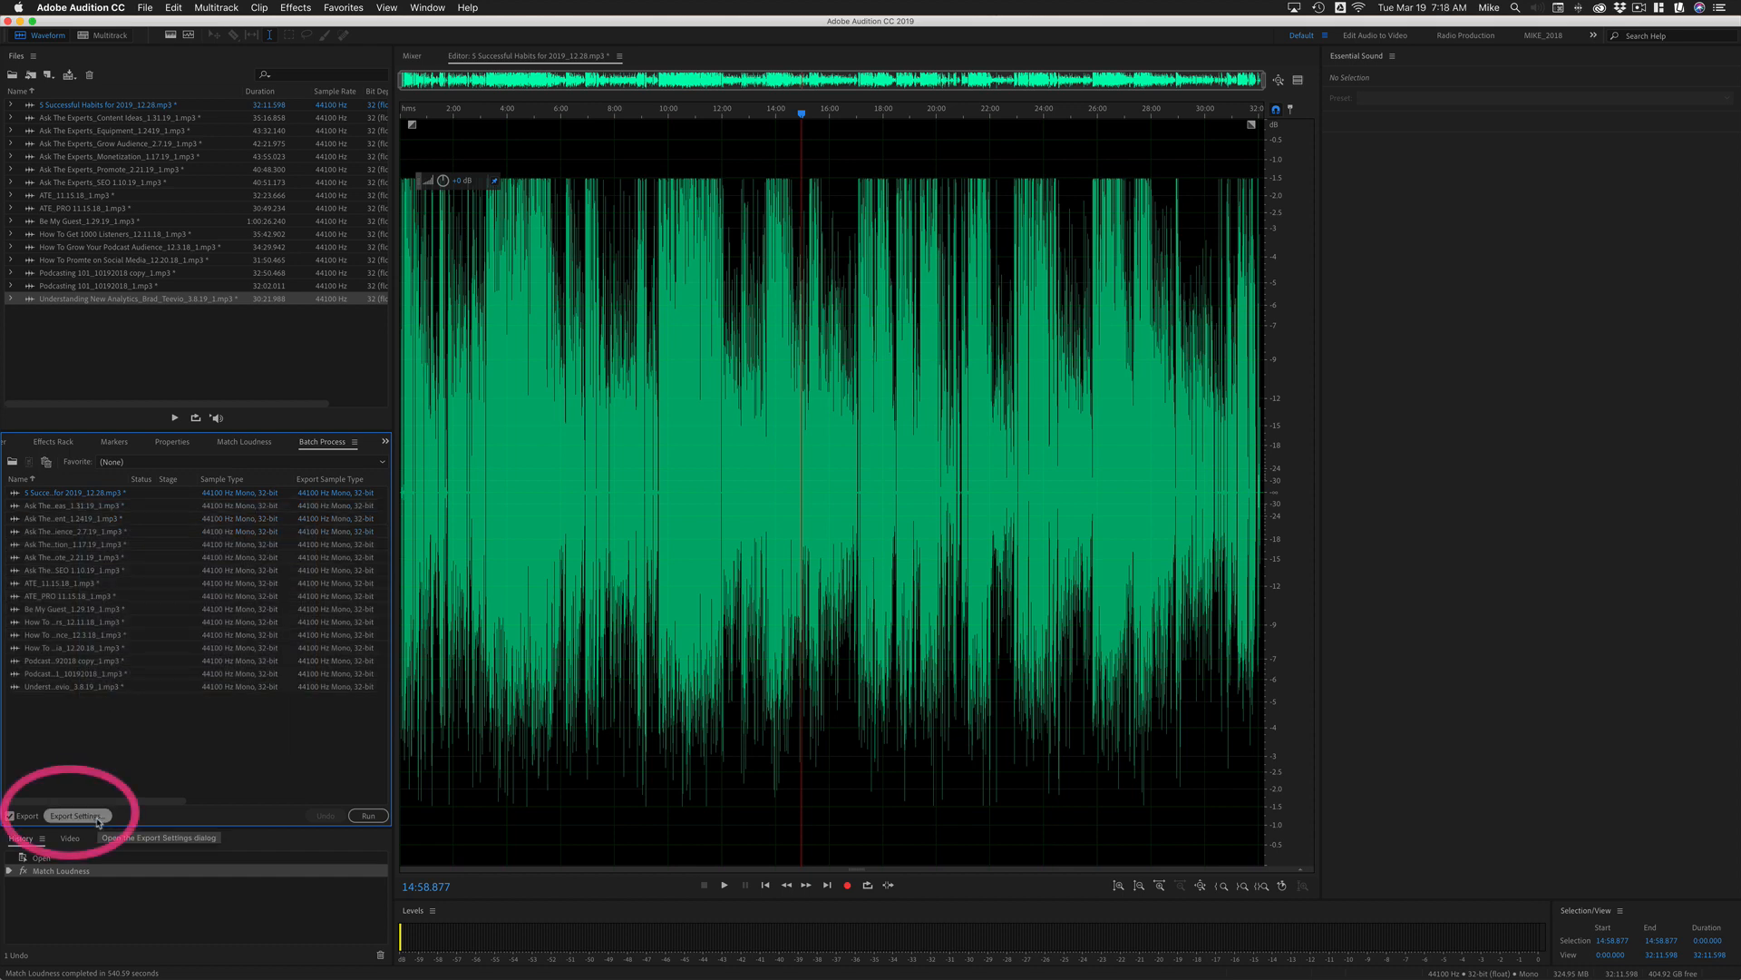
- Set the batch export destination to the Desktop batch folder in MP3 Audio format
{"action": "left_click", "coordinate": [74, 815]}
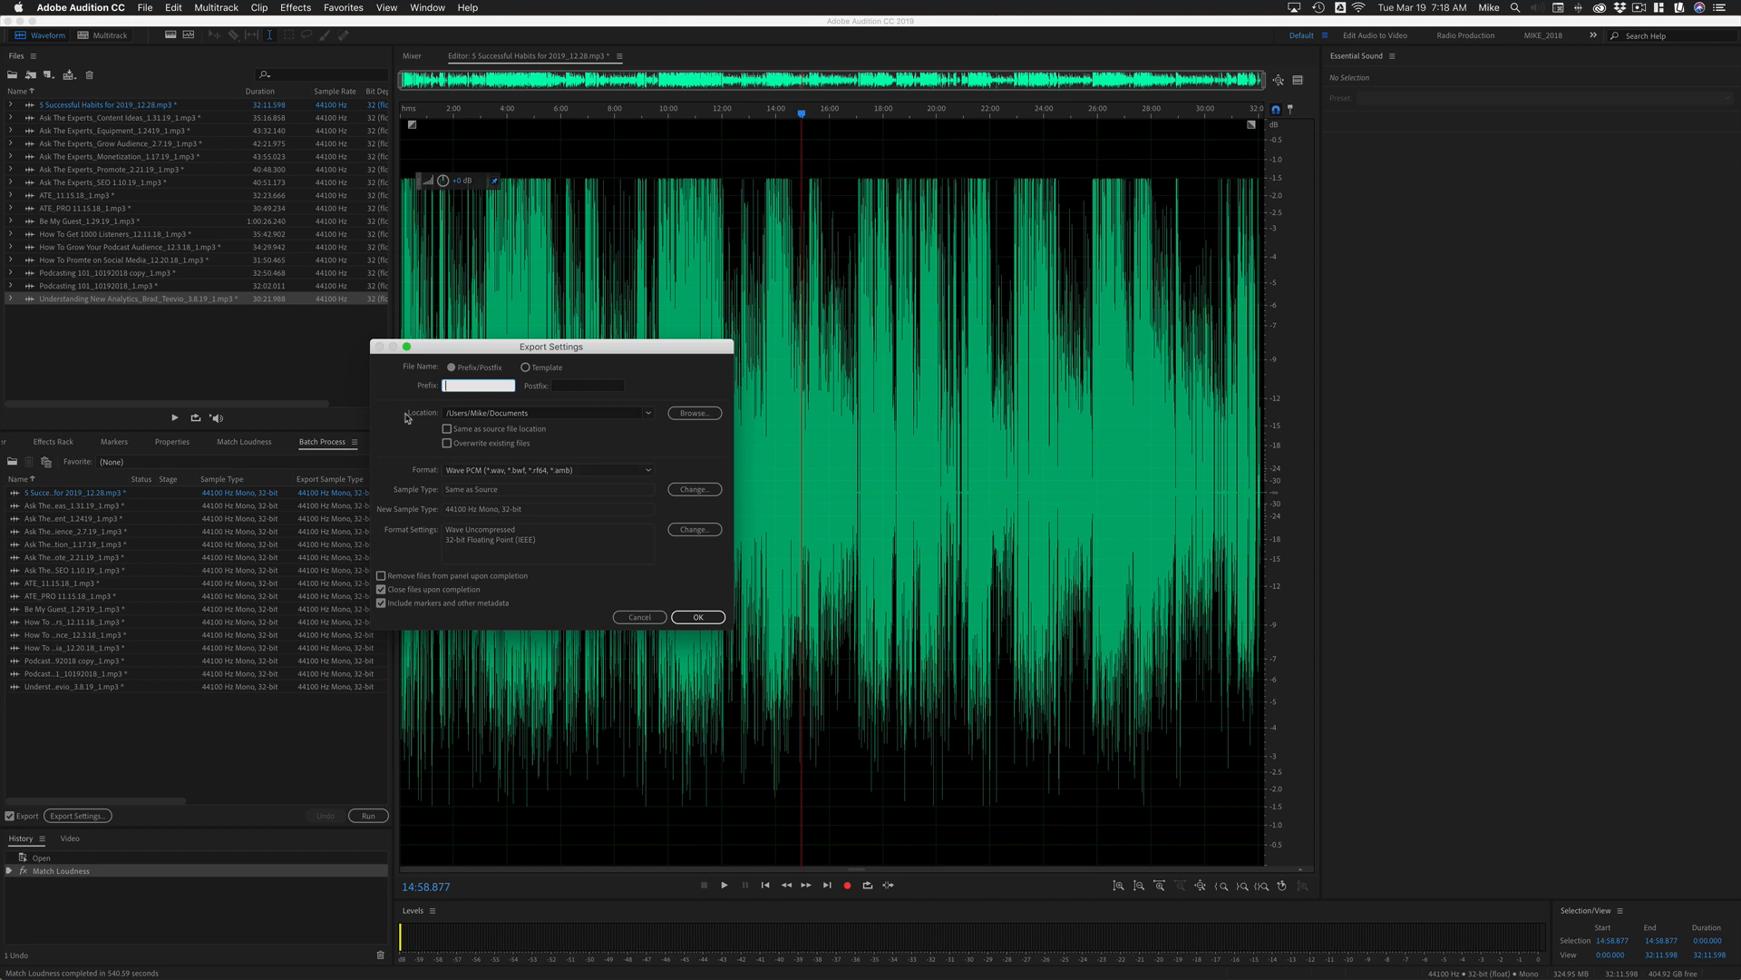
{"action": "left_click", "coordinate": [693, 413]}
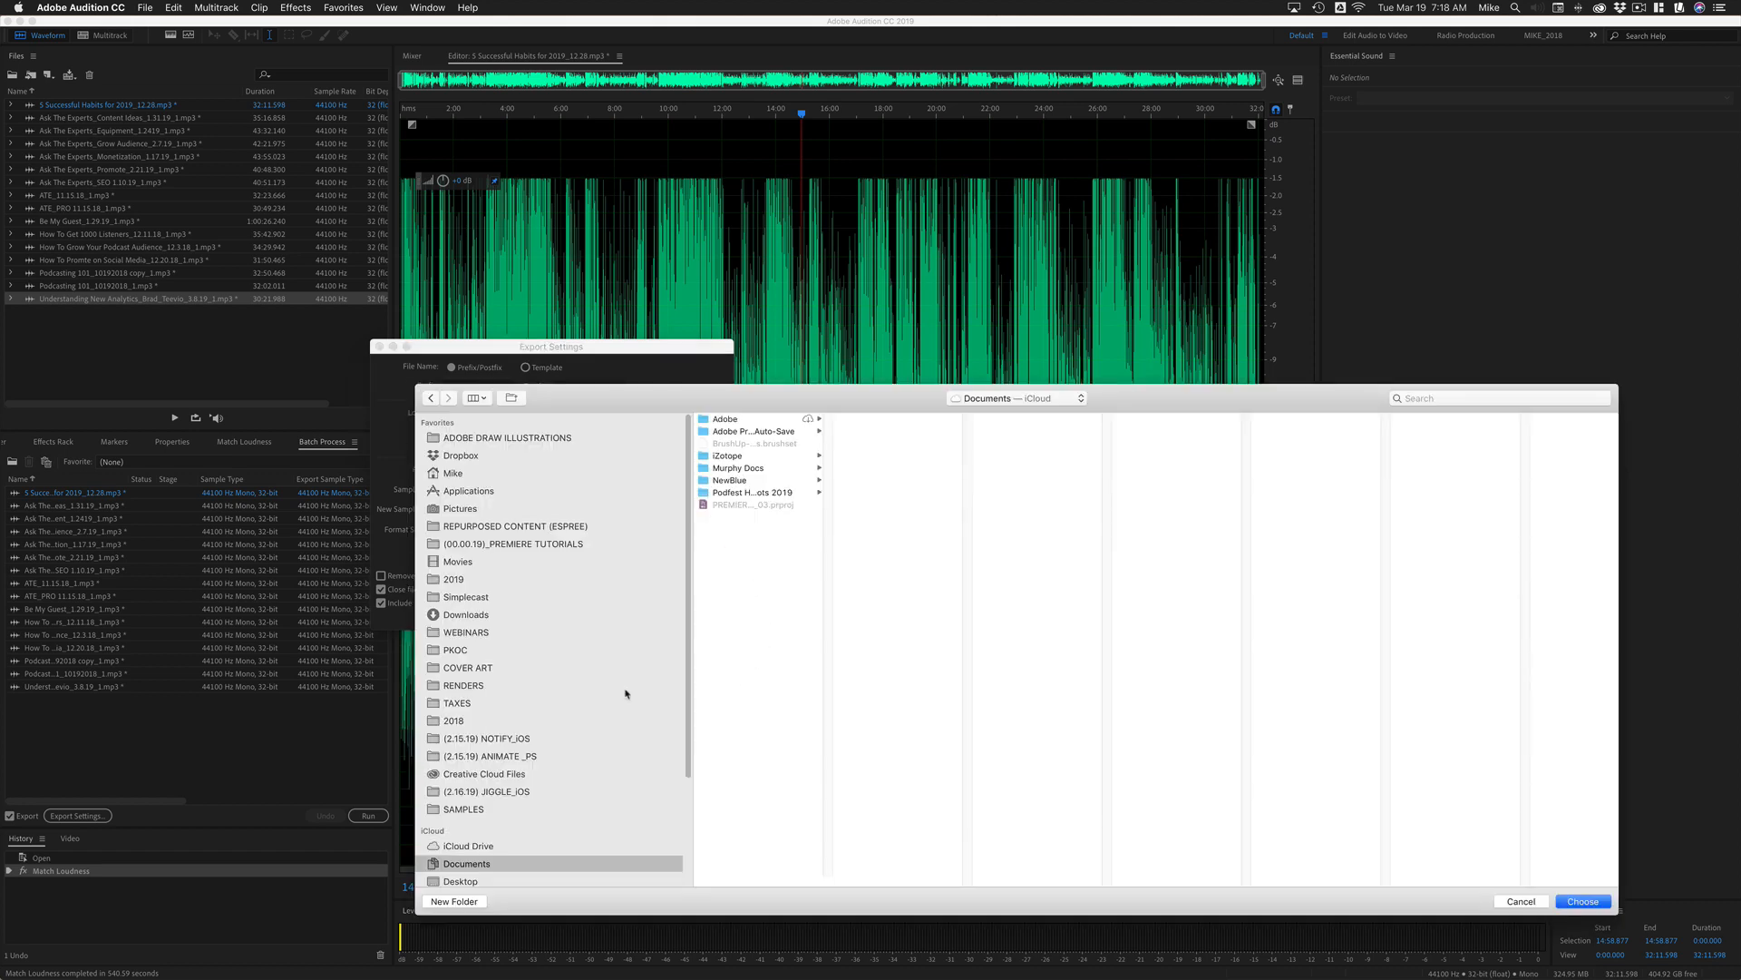
{"action": "left_click", "coordinate": [459, 878]}
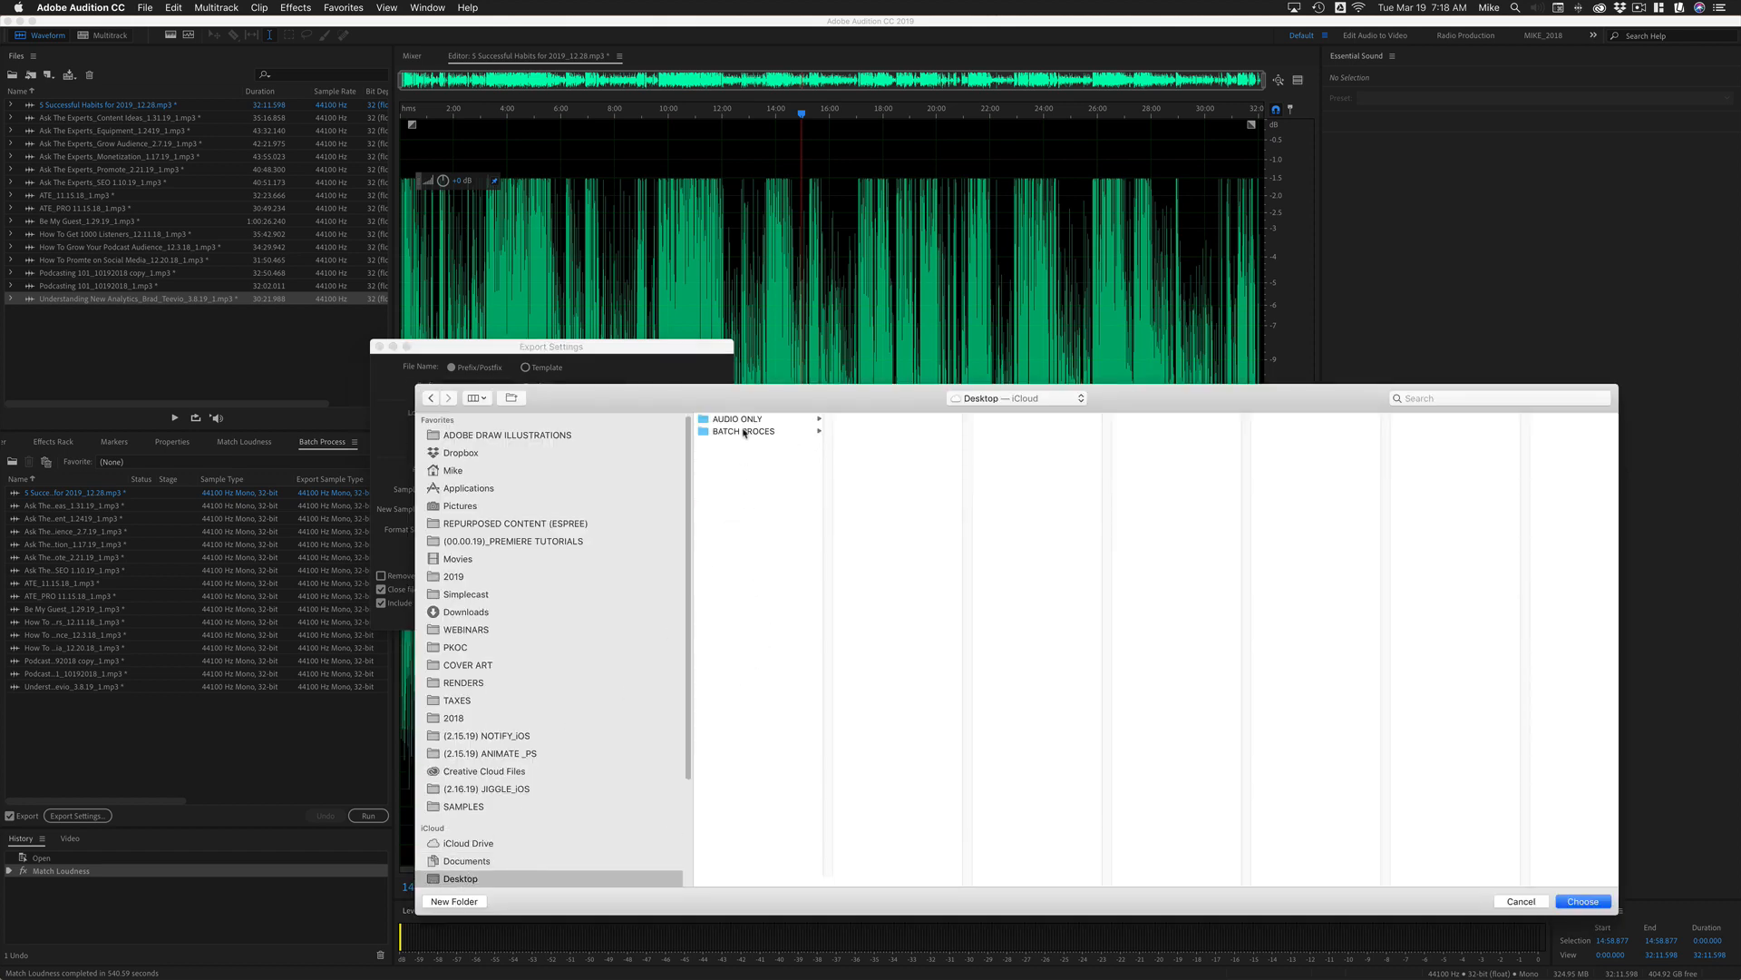
{"action": "left_click", "coordinate": [1582, 900]}
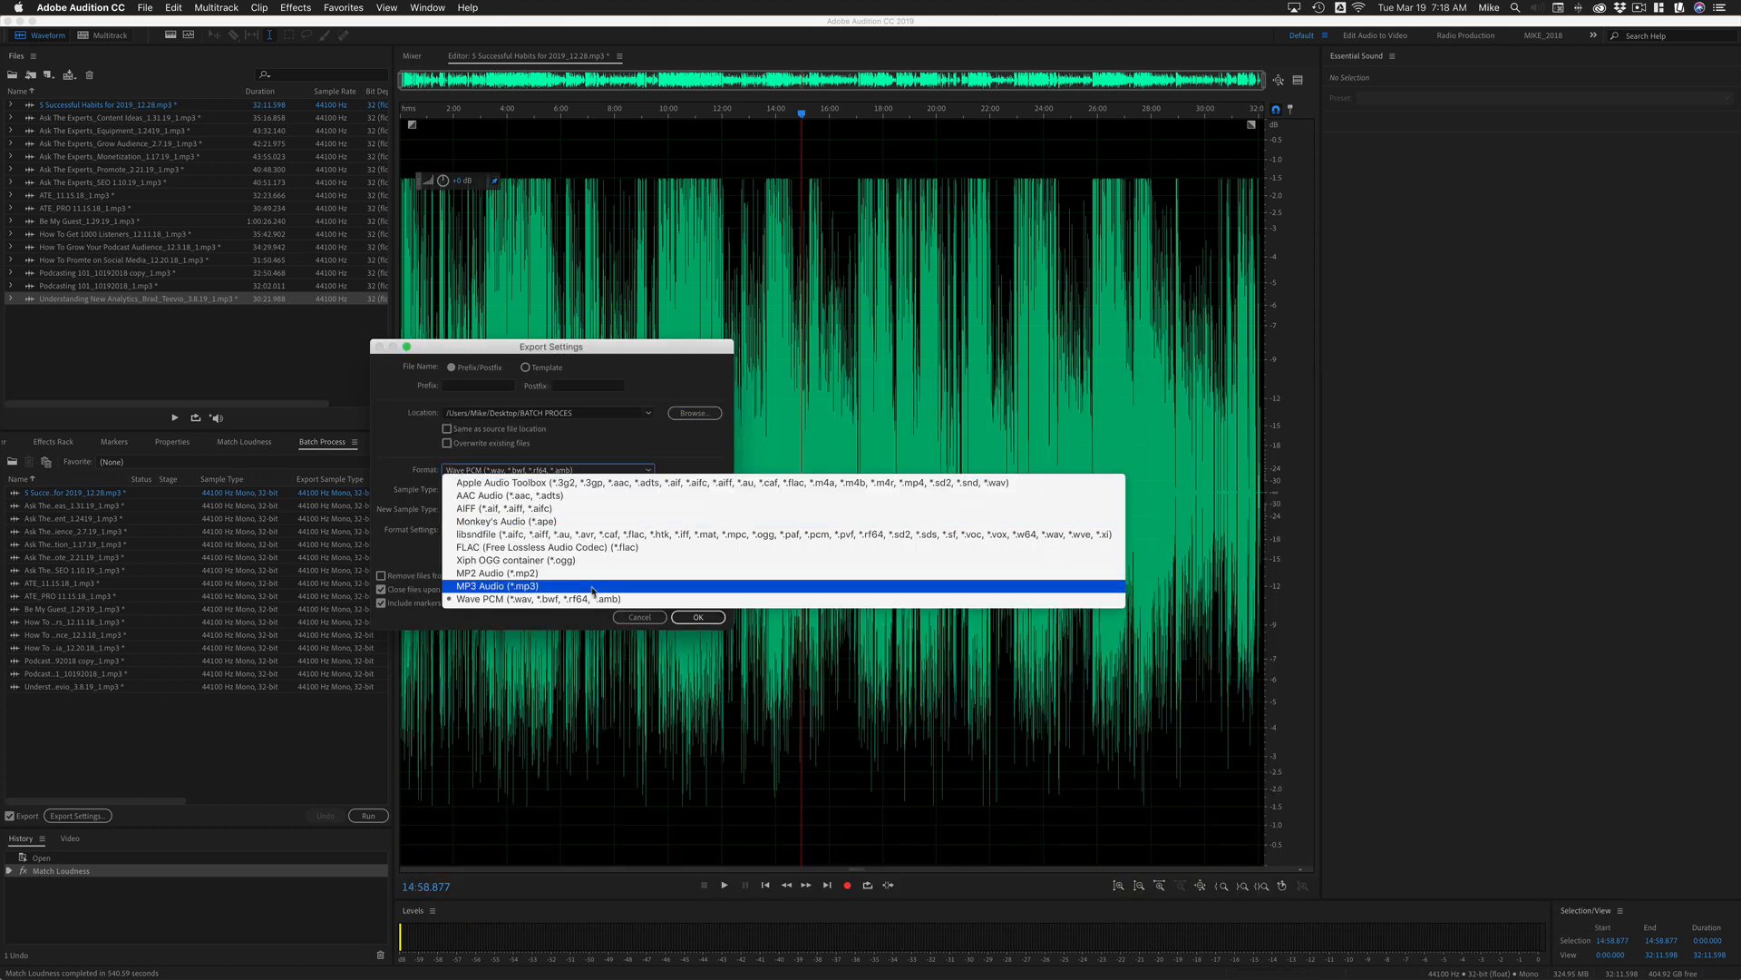
{"action": "left_click", "coordinate": [498, 585]}
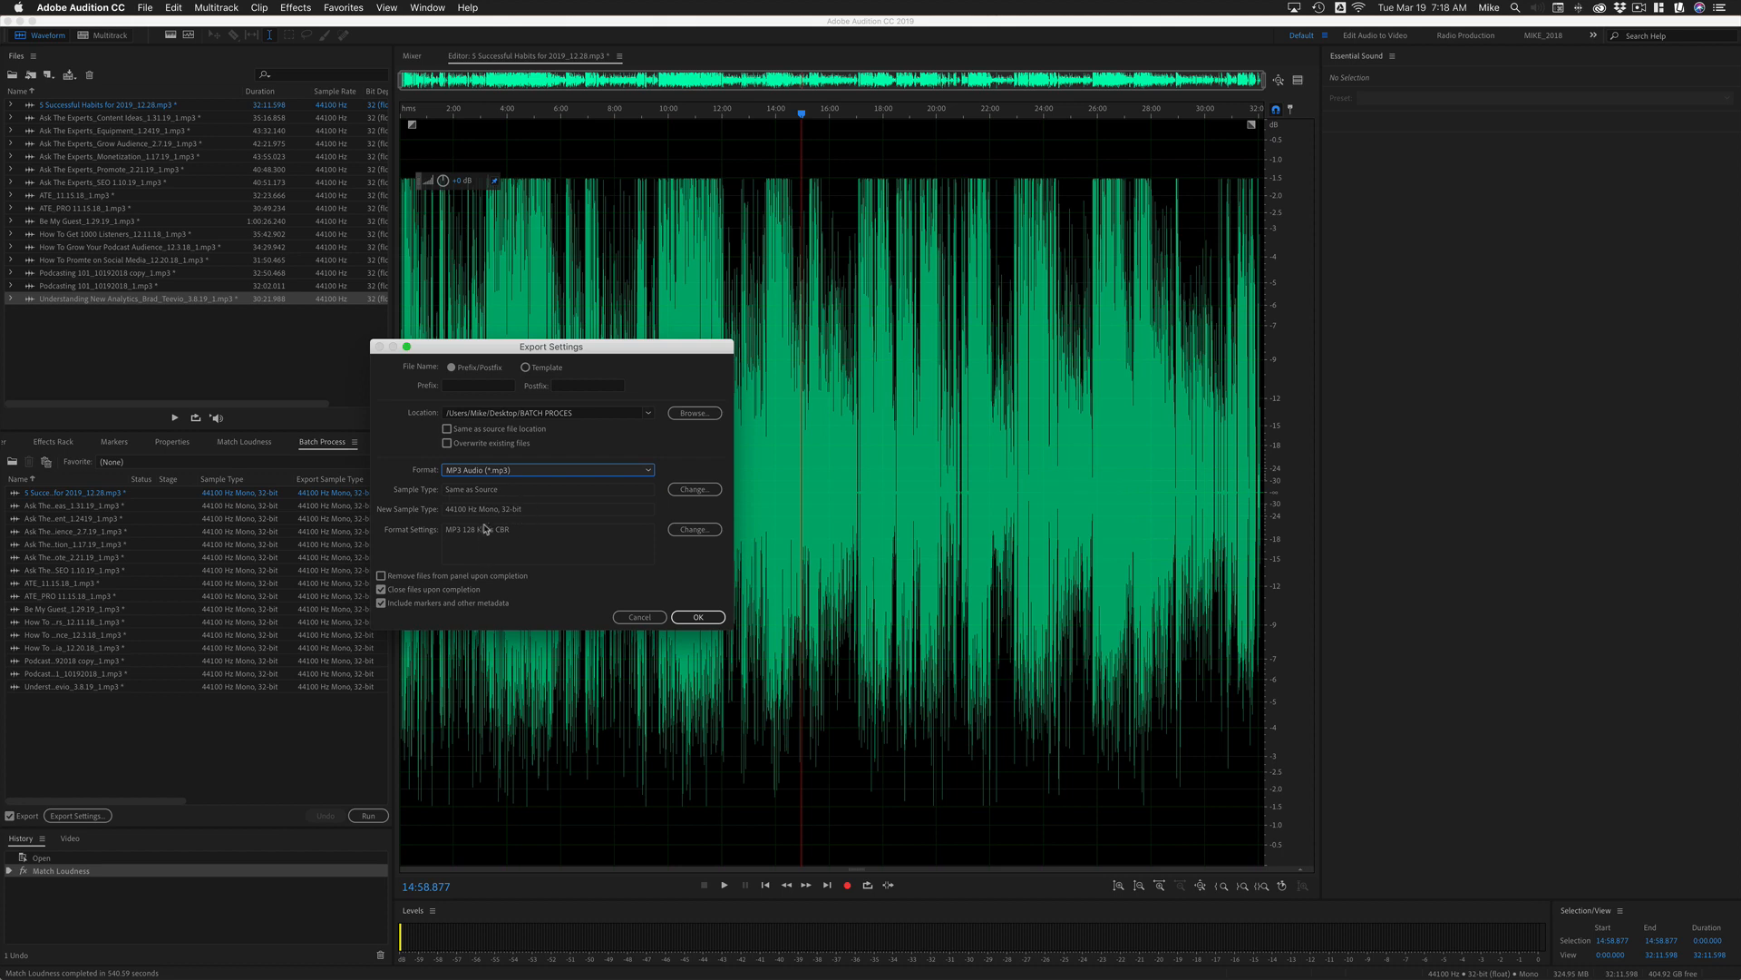
- Convert the batch export sample type to 44100 Hz mono
{"action": "left_click", "coordinate": [693, 489]}
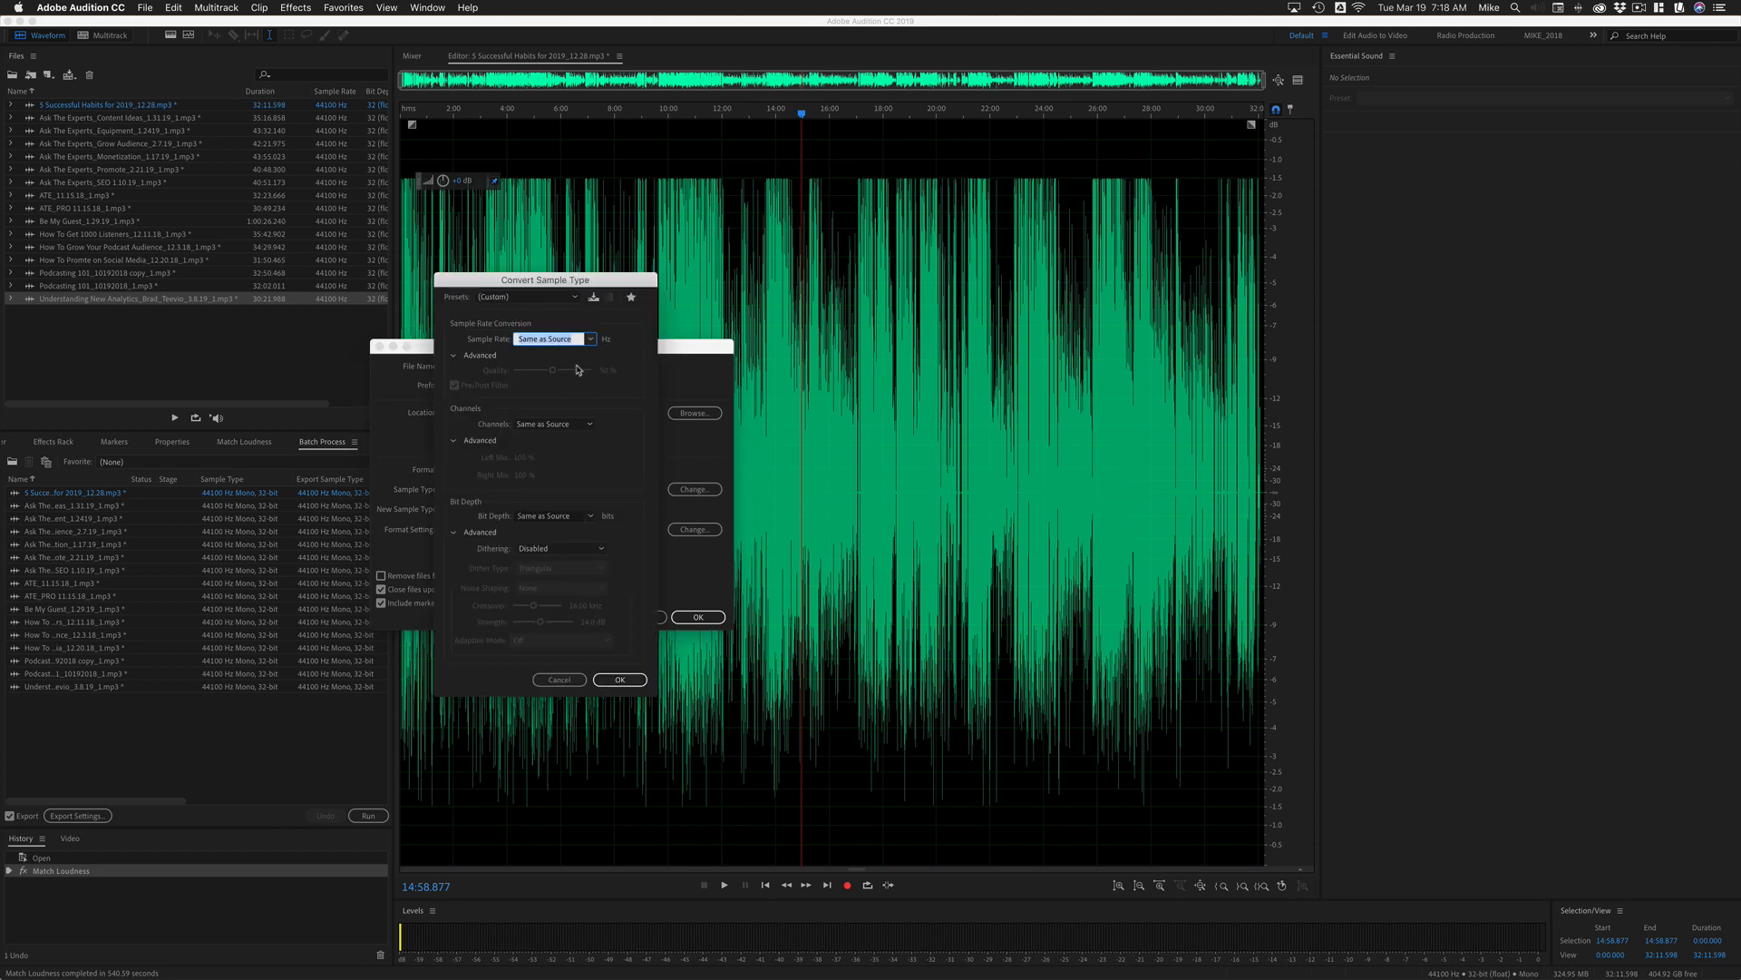
{"action": "left_click", "coordinate": [555, 339]}
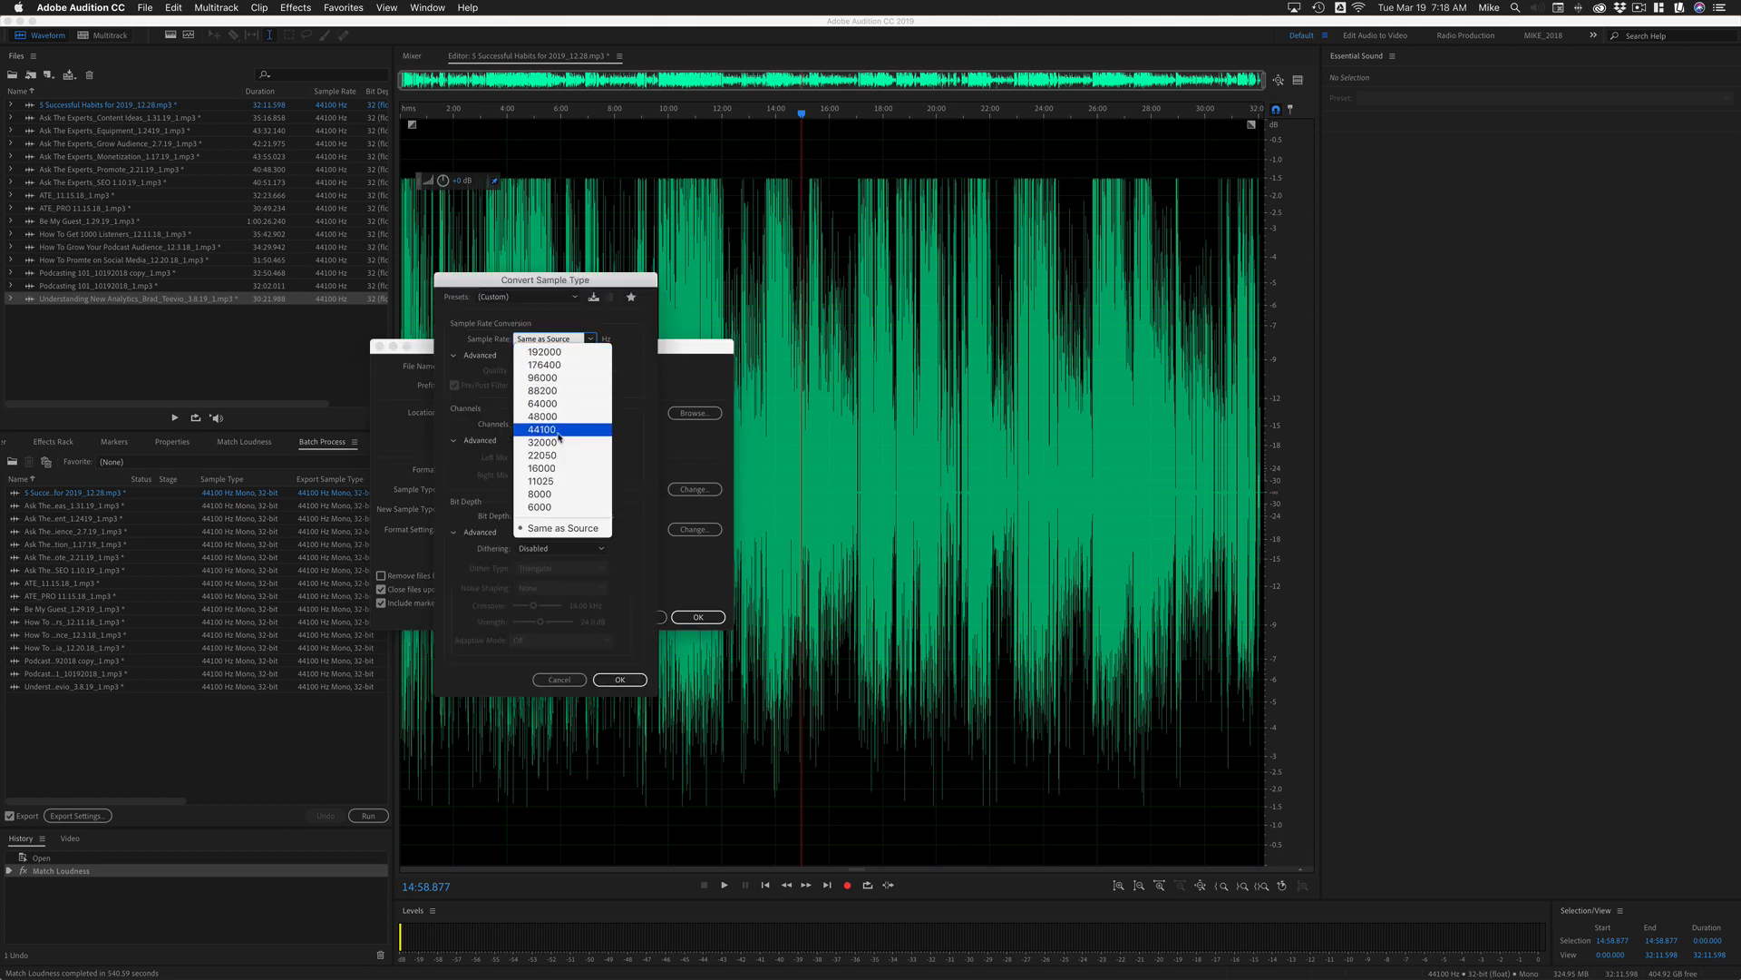
{"action": "left_click", "coordinate": [555, 423]}
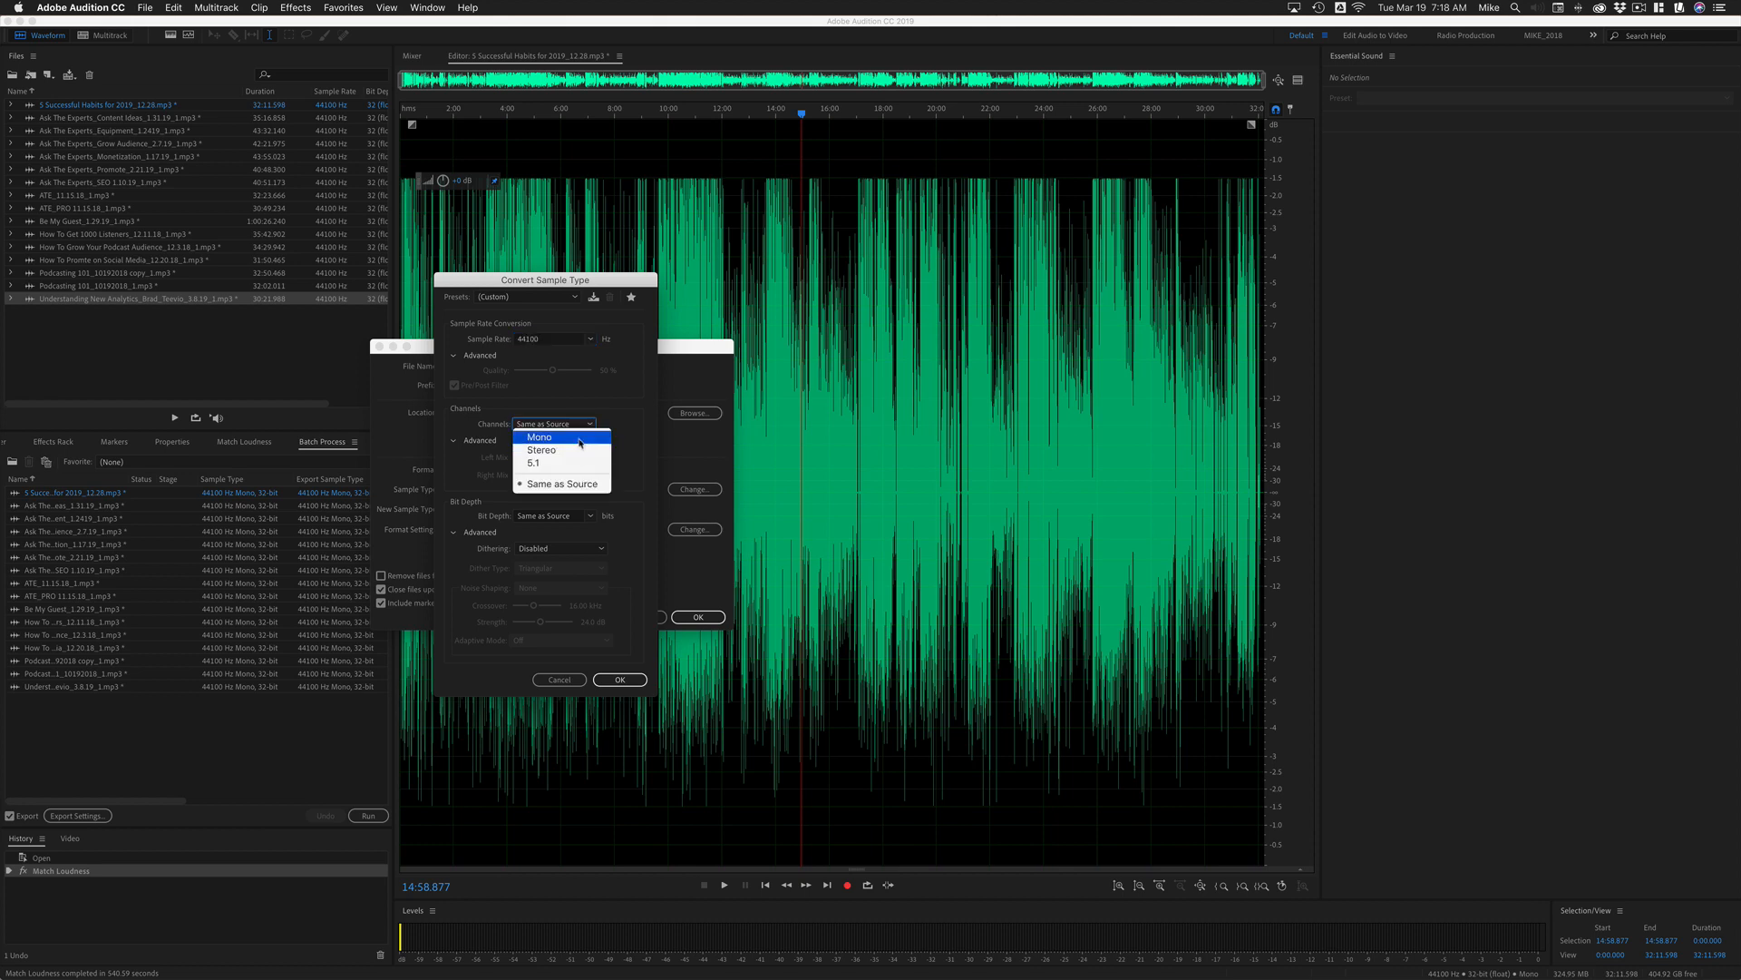
{"action": "left_click", "coordinate": [539, 436]}
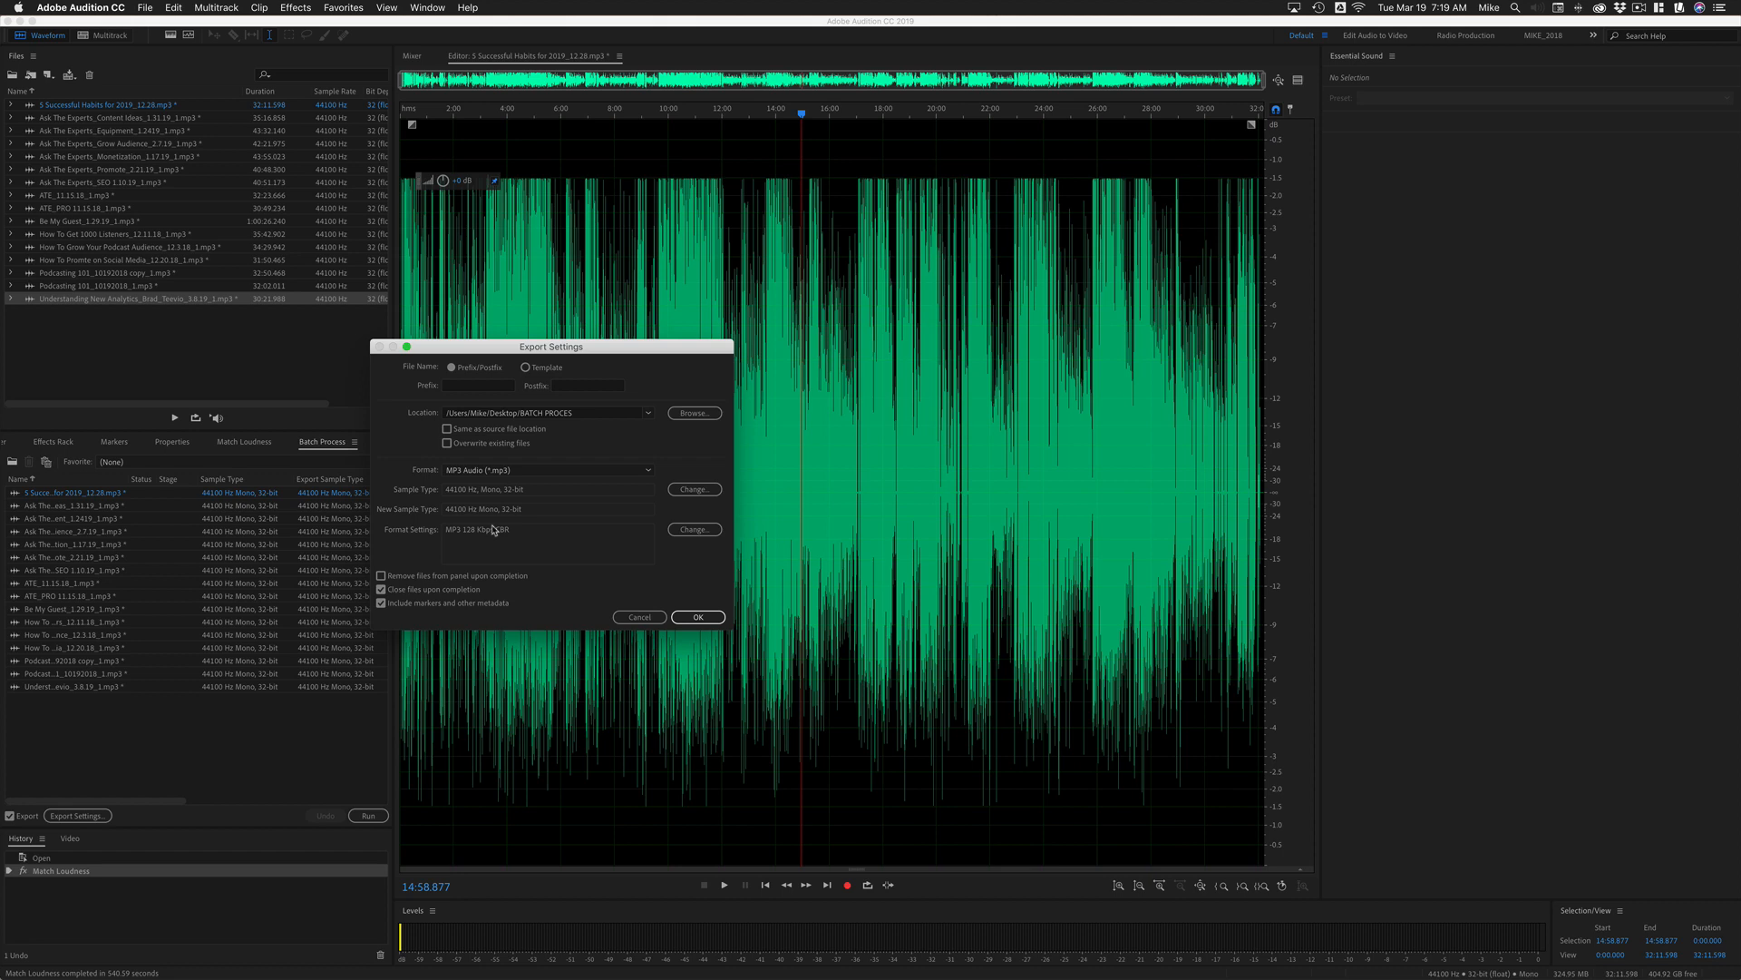
- Accept the MP3 export settings and lossy-format warning, then run the batch export
{"action": "left_click", "coordinate": [698, 617]}
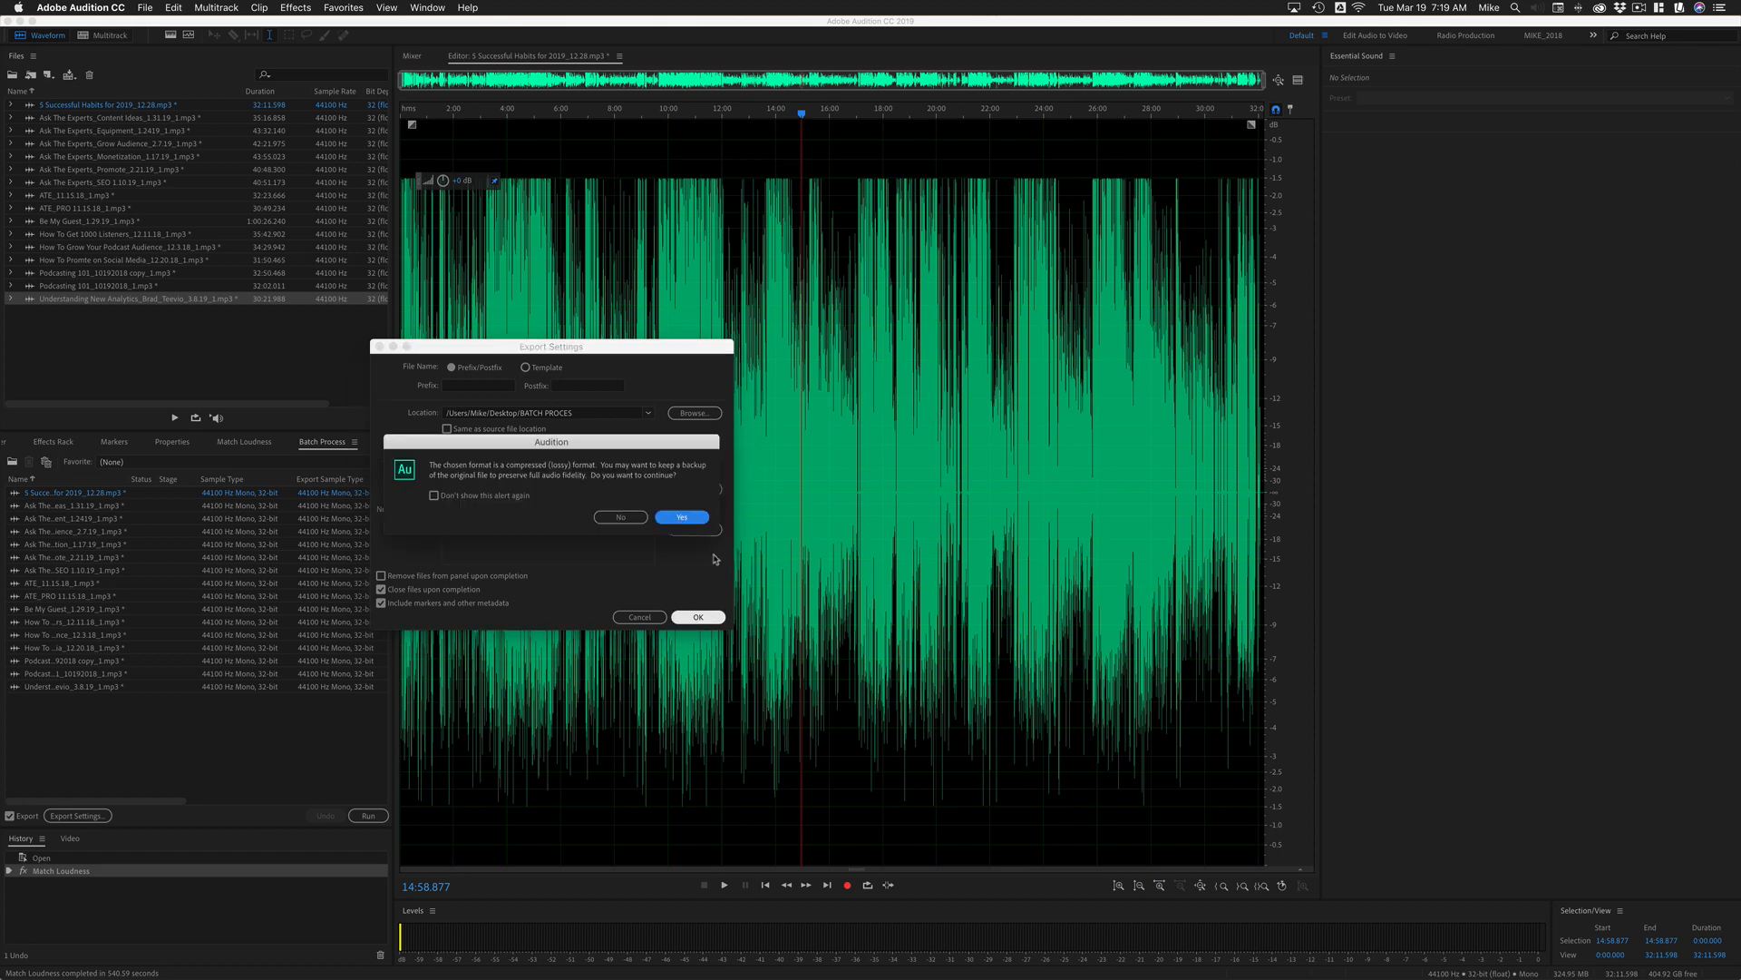
{"action": "left_click", "coordinate": [681, 516]}
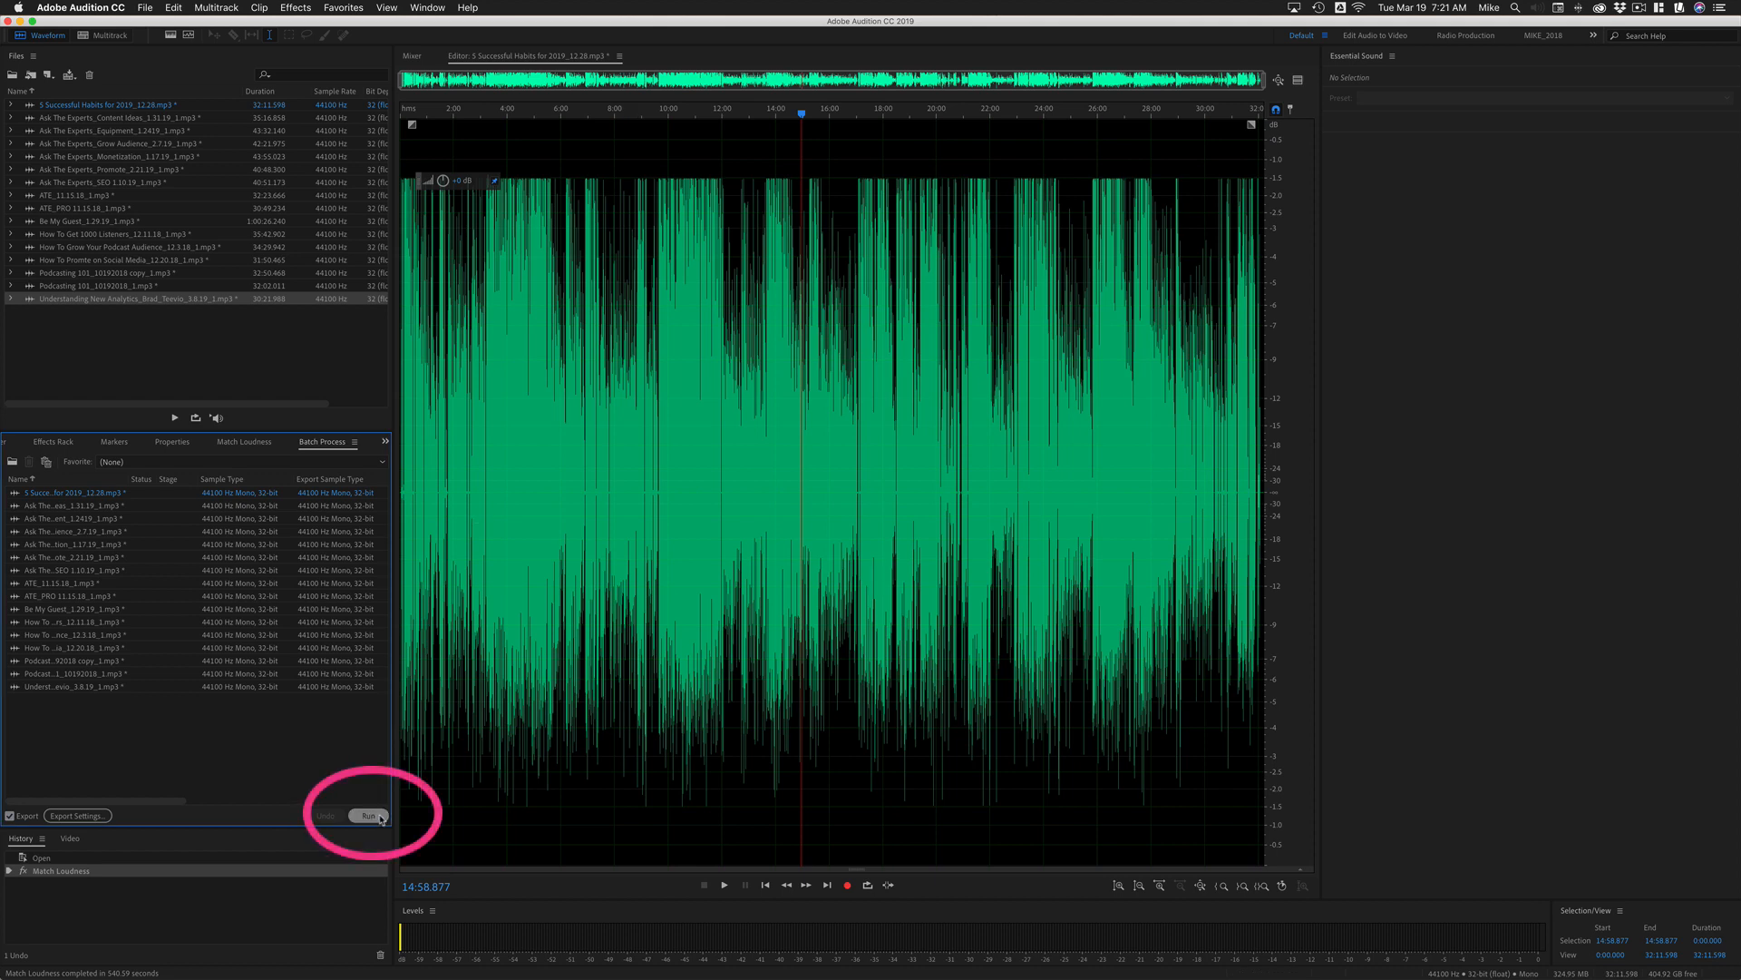
{"action": "left_click", "coordinate": [369, 816]}
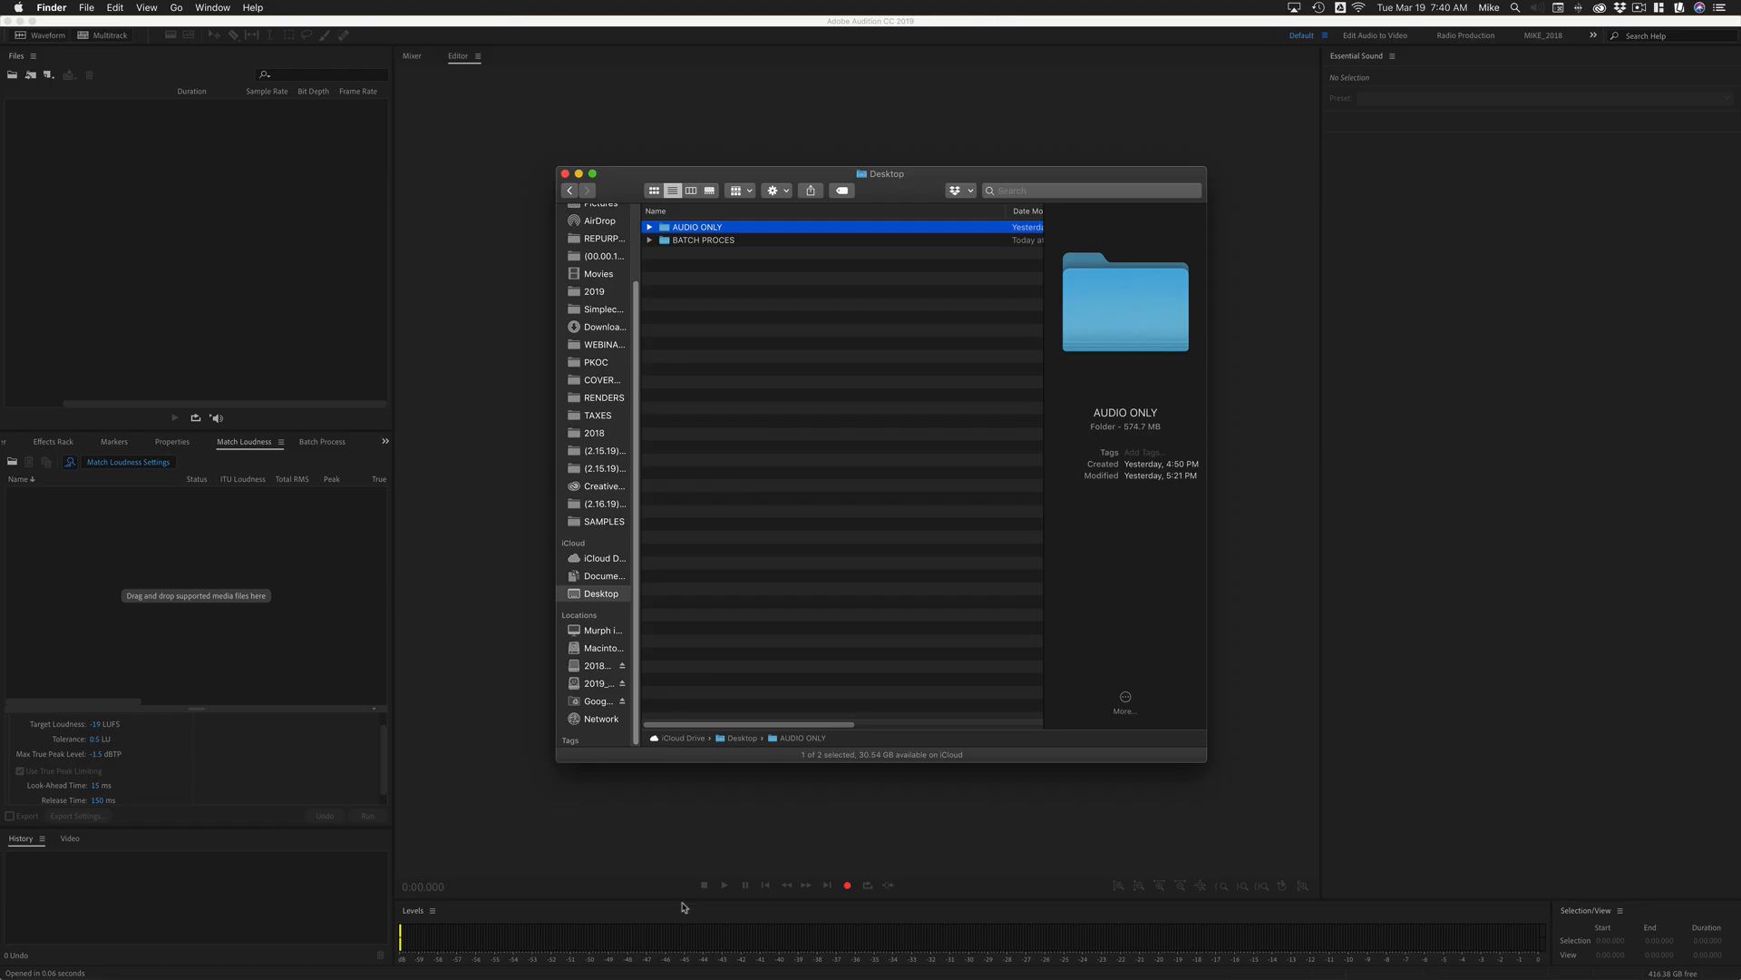
{"action": "mouse_move", "coordinate": [721, 612]}
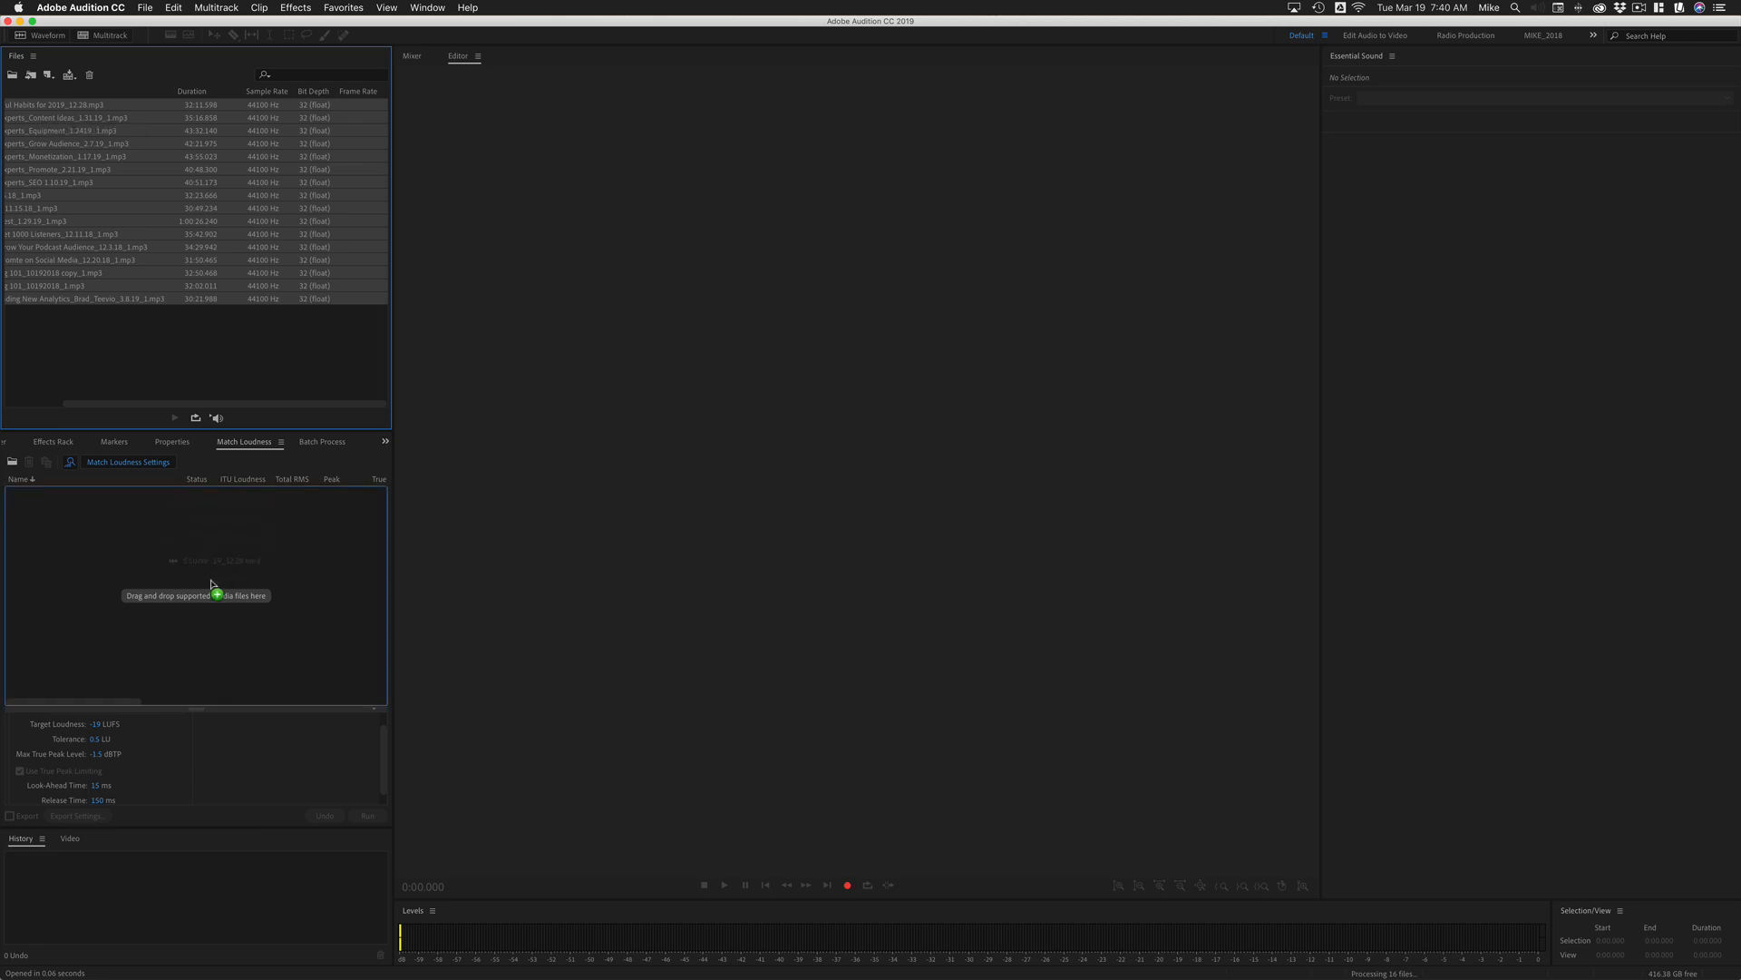
- Open the File menu toward Save All Audio as Batch Process
{"action": "left_click", "coordinate": [144, 8]}
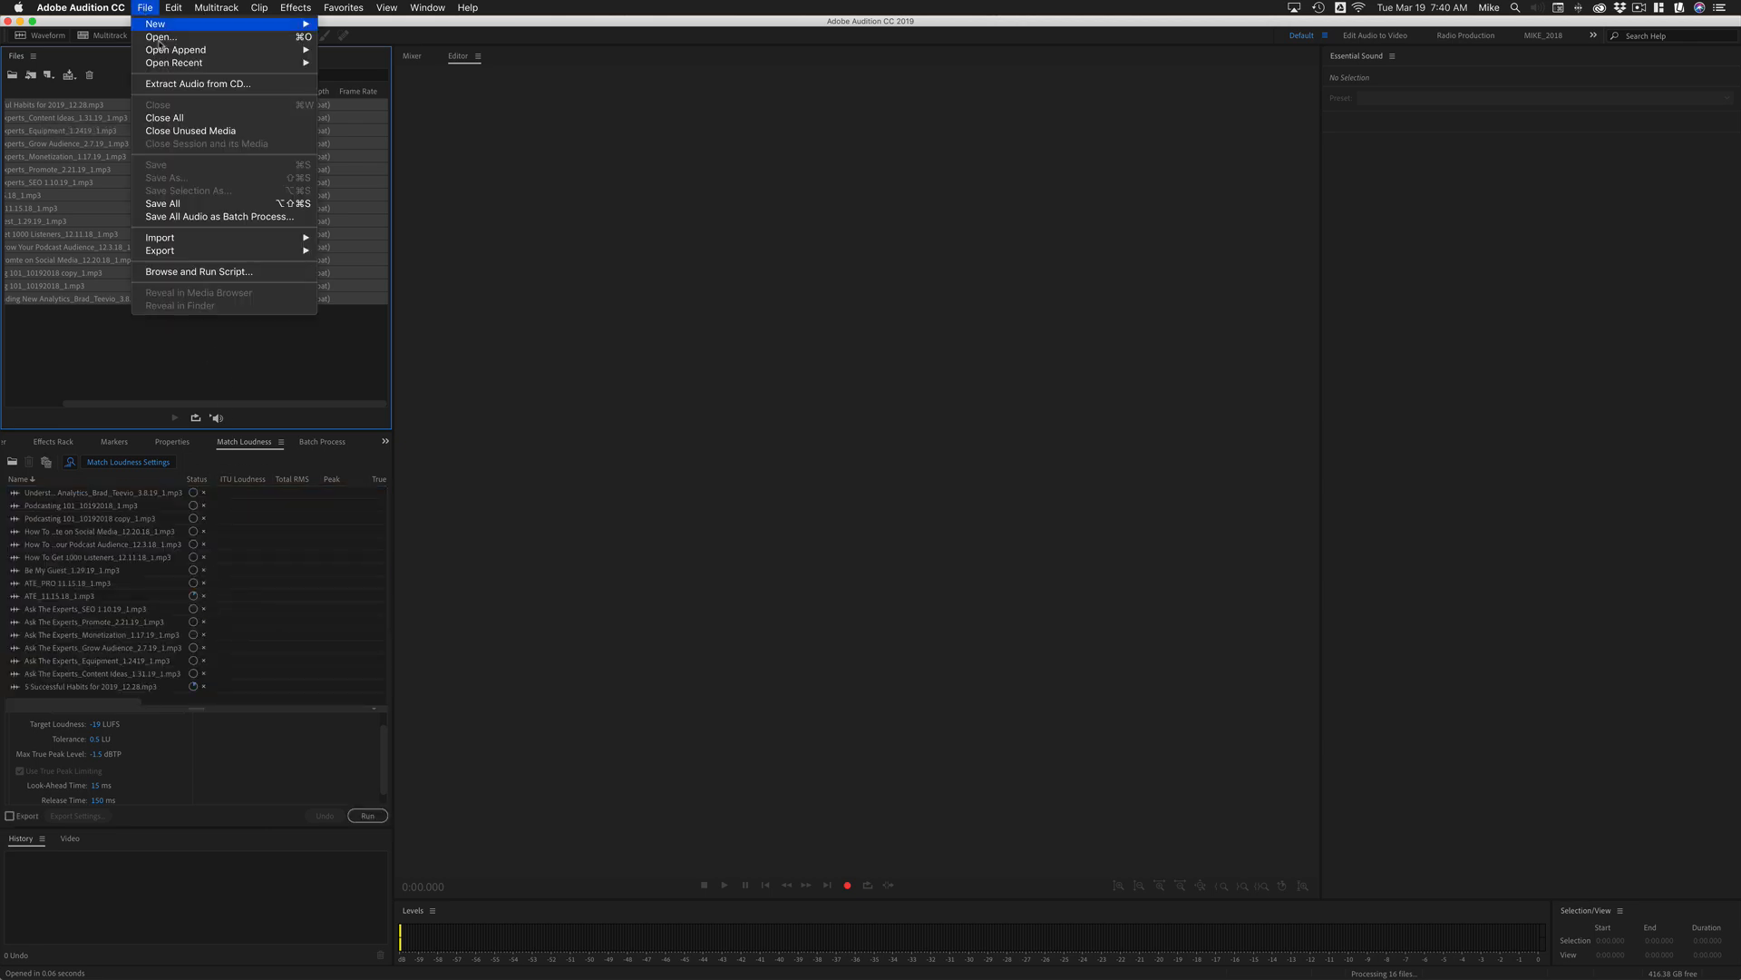
{"action": "mouse_move", "coordinate": [219, 217]}
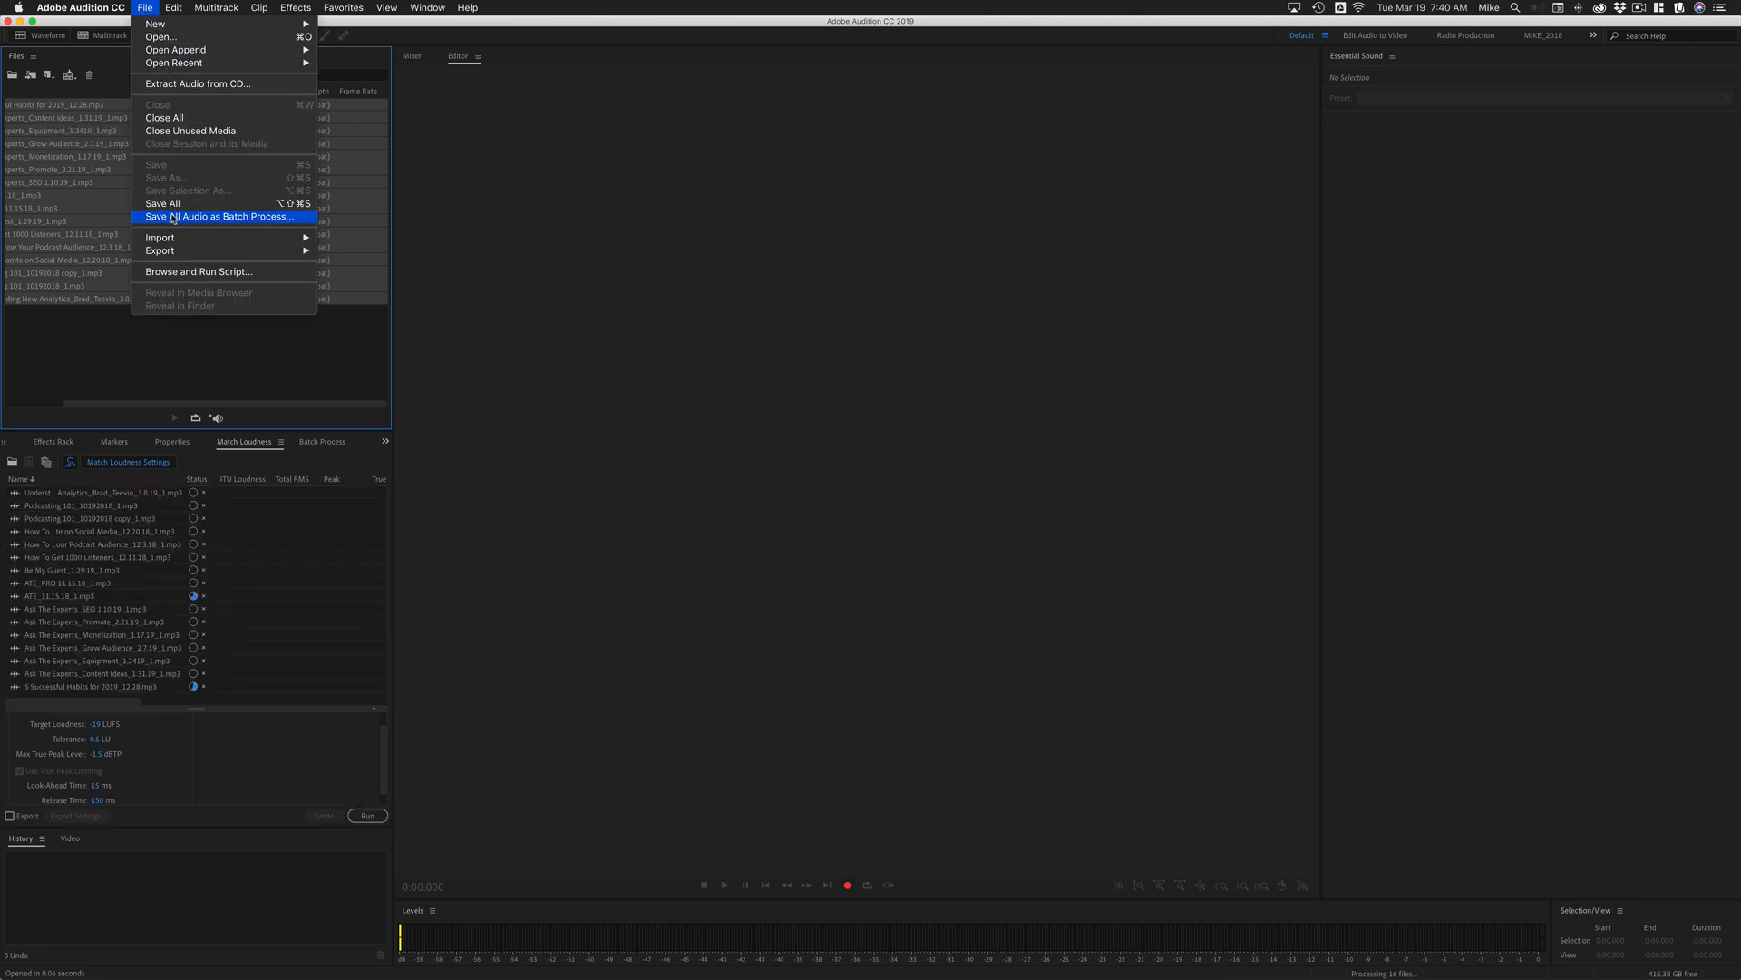